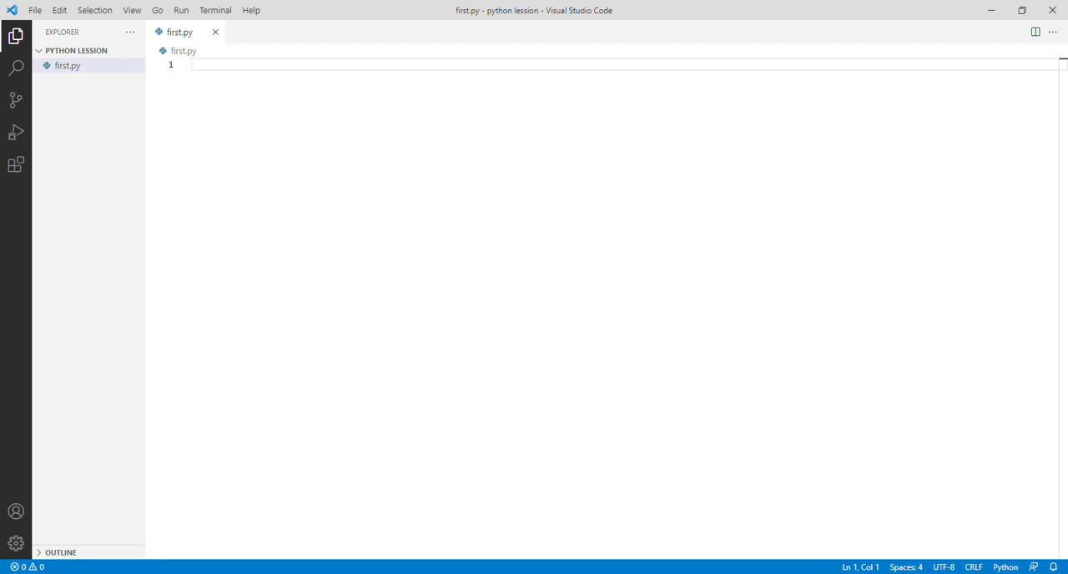
- Type my_grades = [9.1, 7.8, 8.2, 5.4, 4.9, 6.0] on line 1 of first.py
type("my")
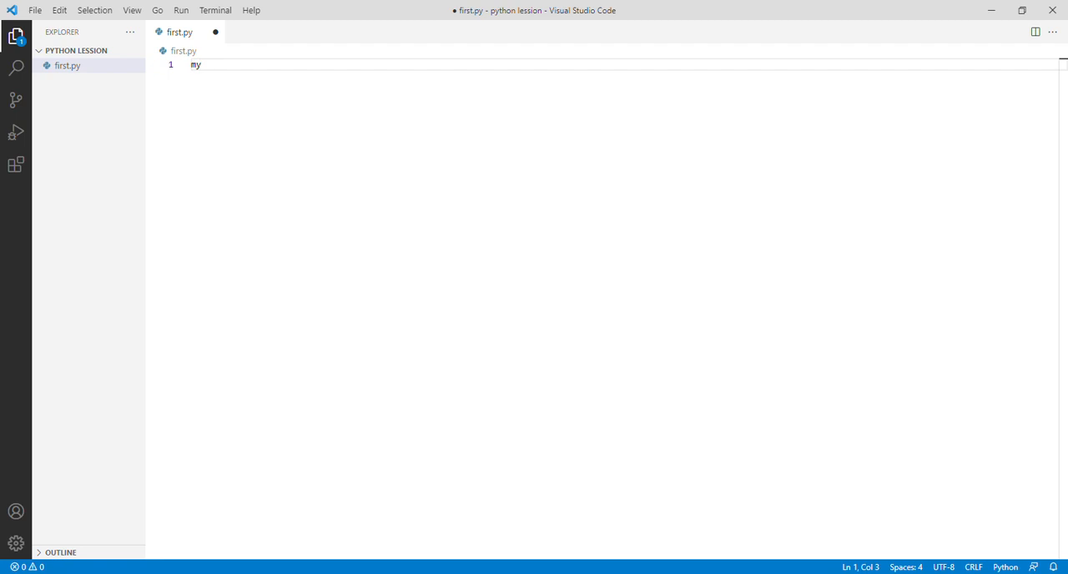
type("_gra")
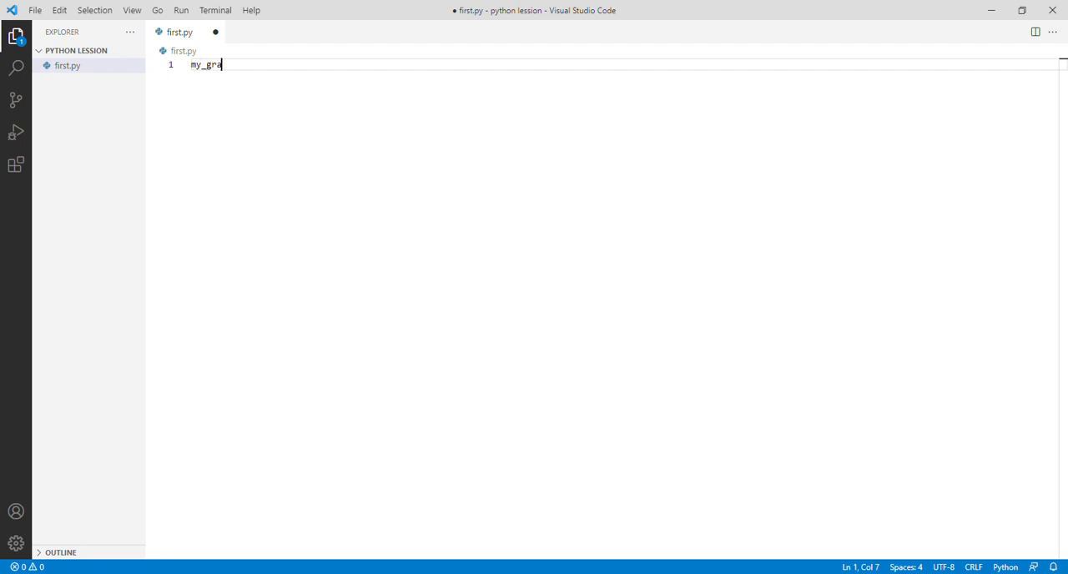
type("des")
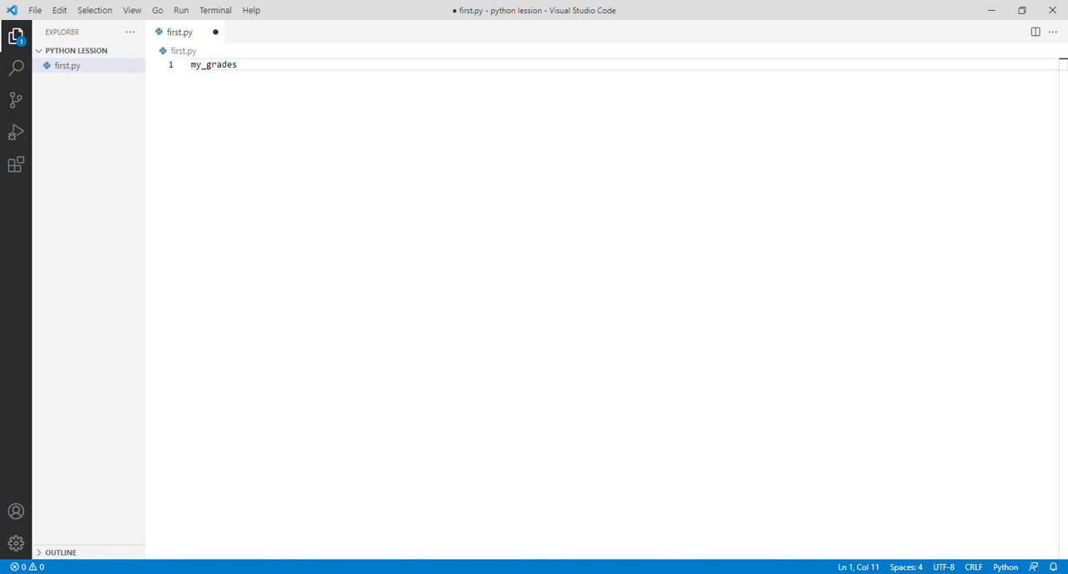
type("=")
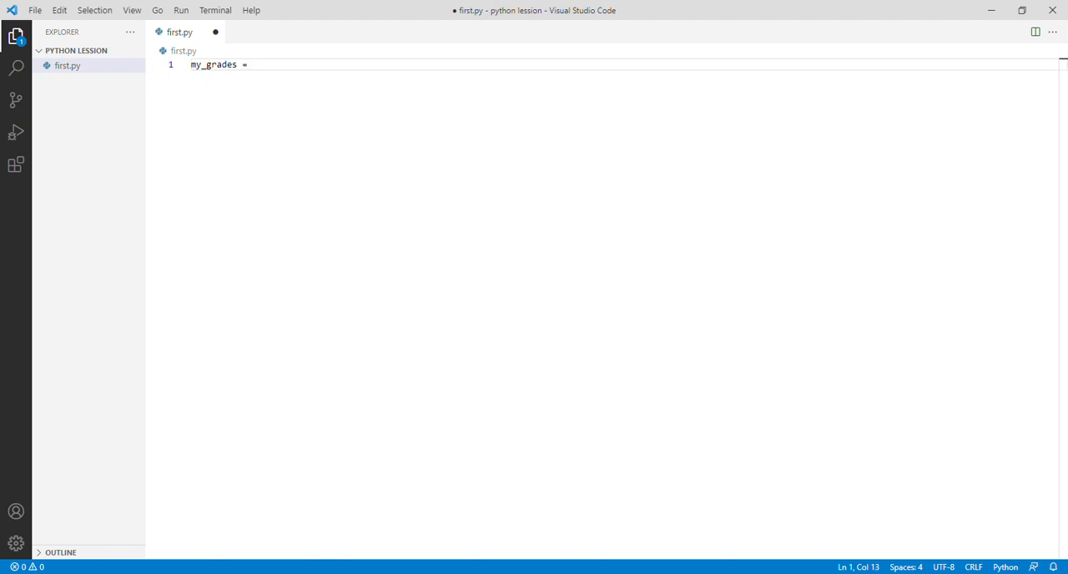
type("[]")
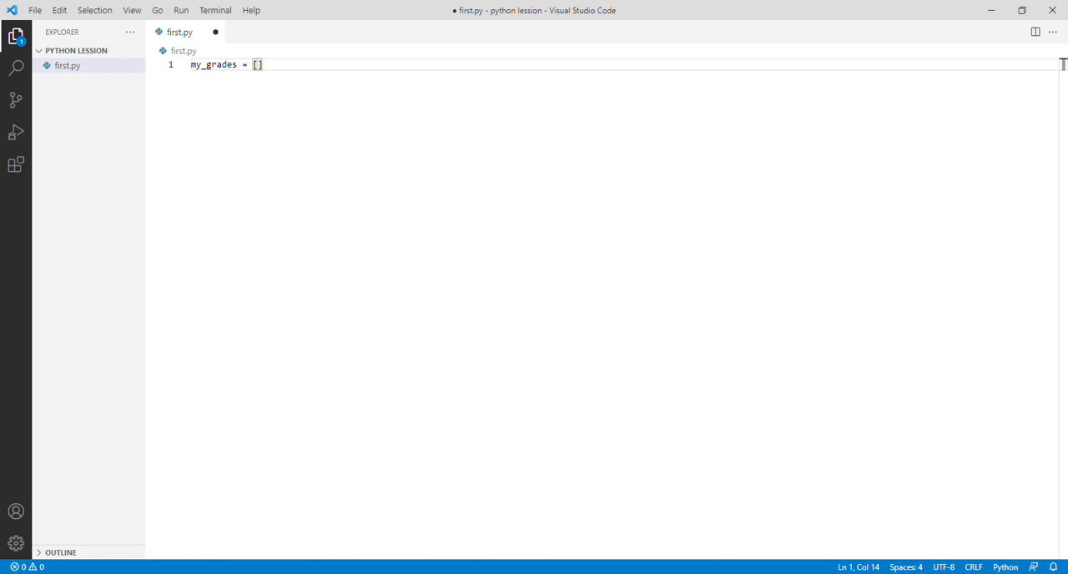
type("9")
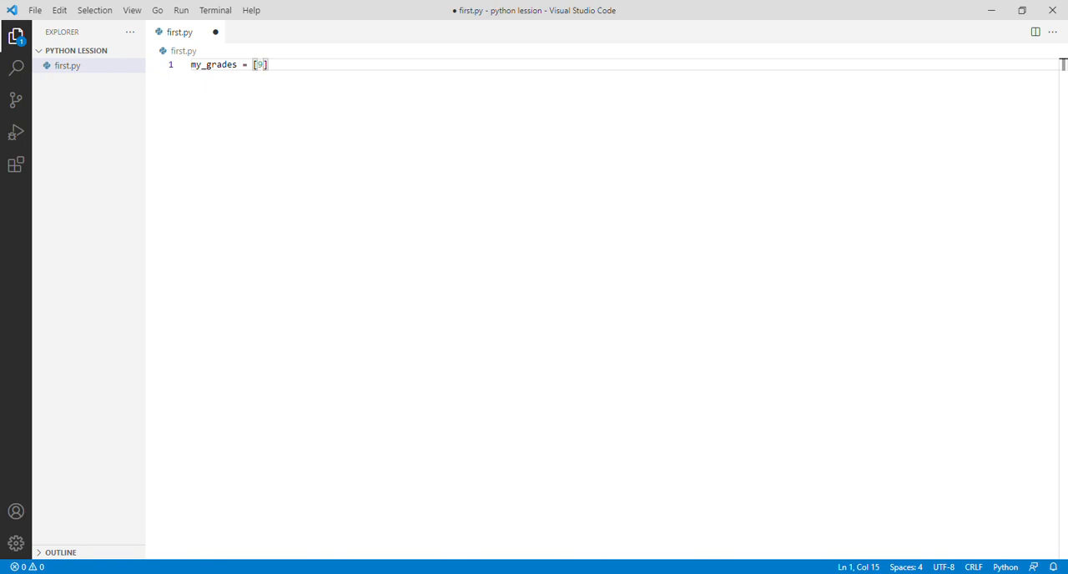
type(".")
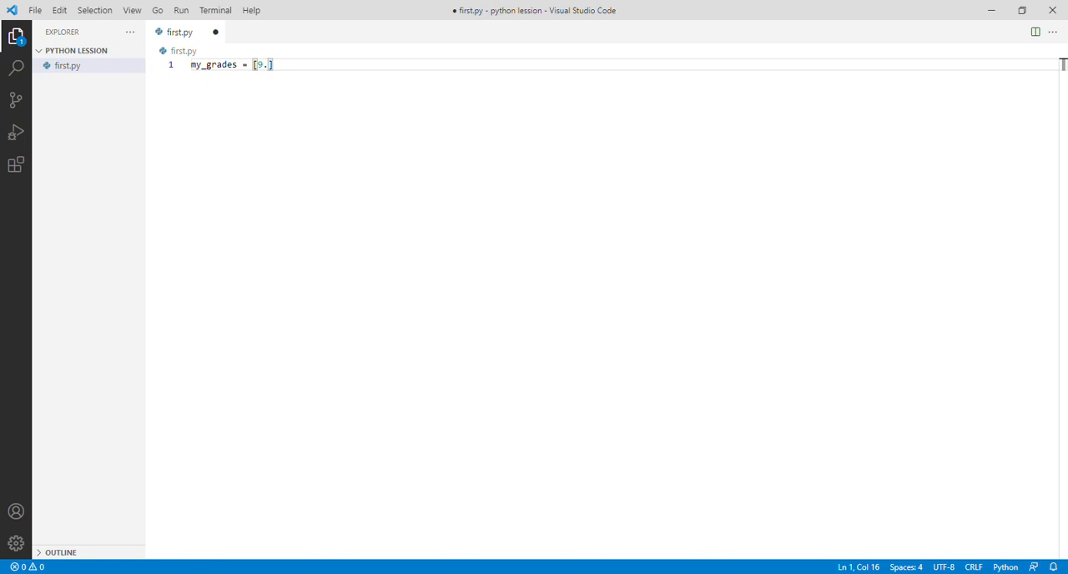
type("1,")
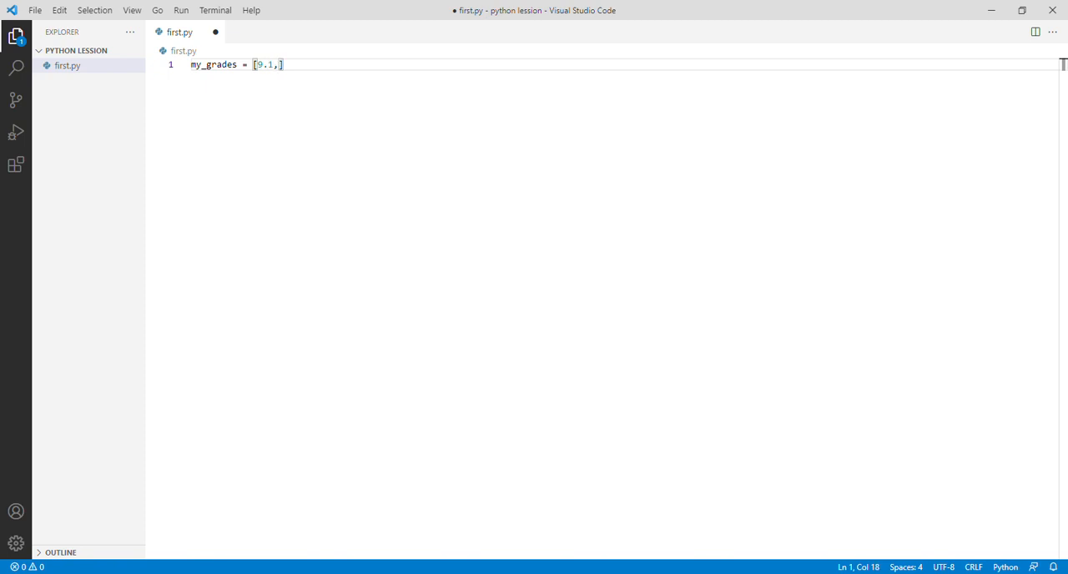
type("\" \"")
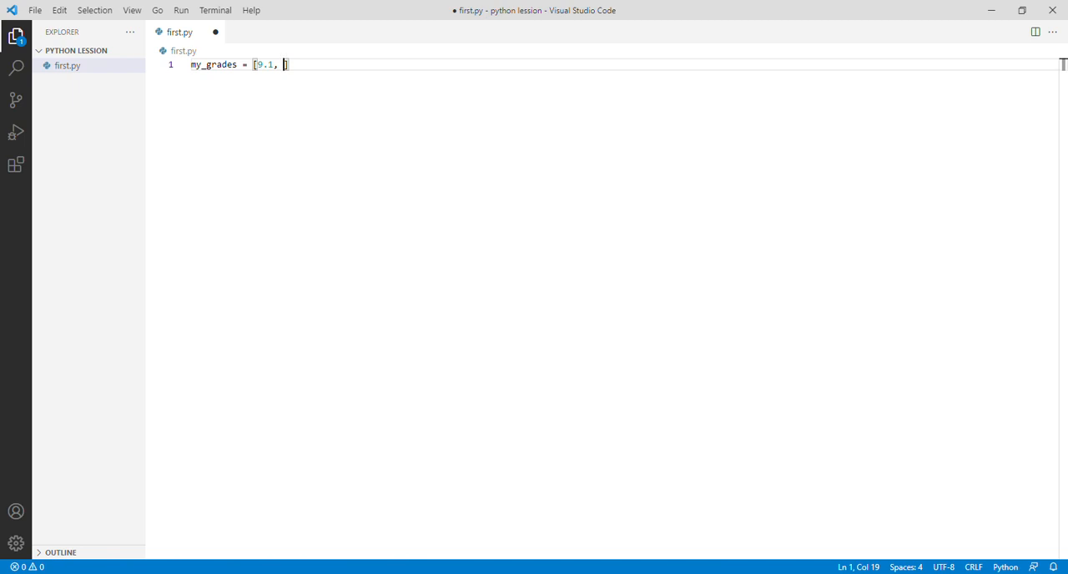
type("7.")
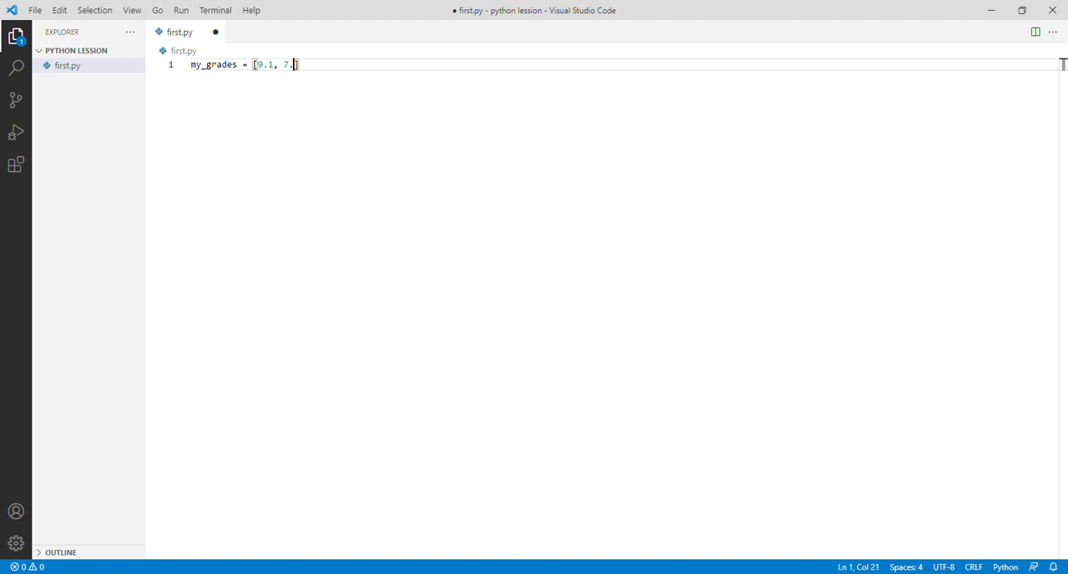
type("8,")
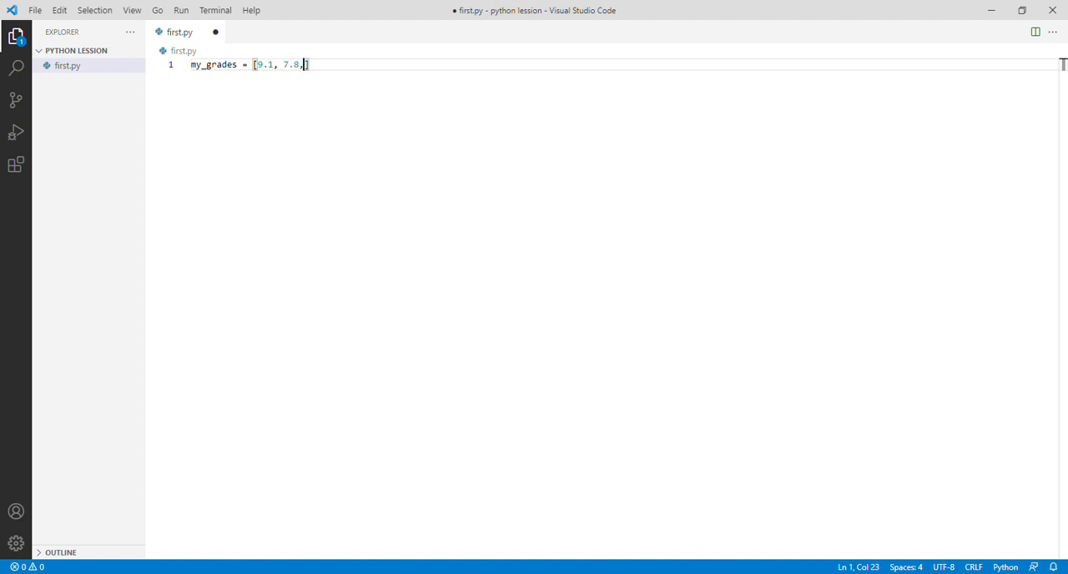
type("8")
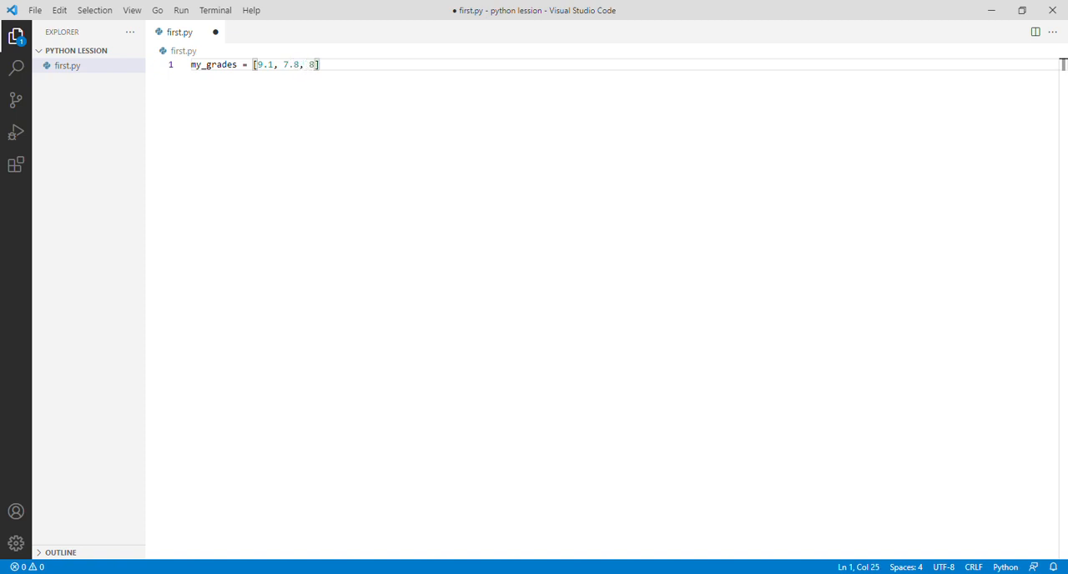
type(".2, 5")
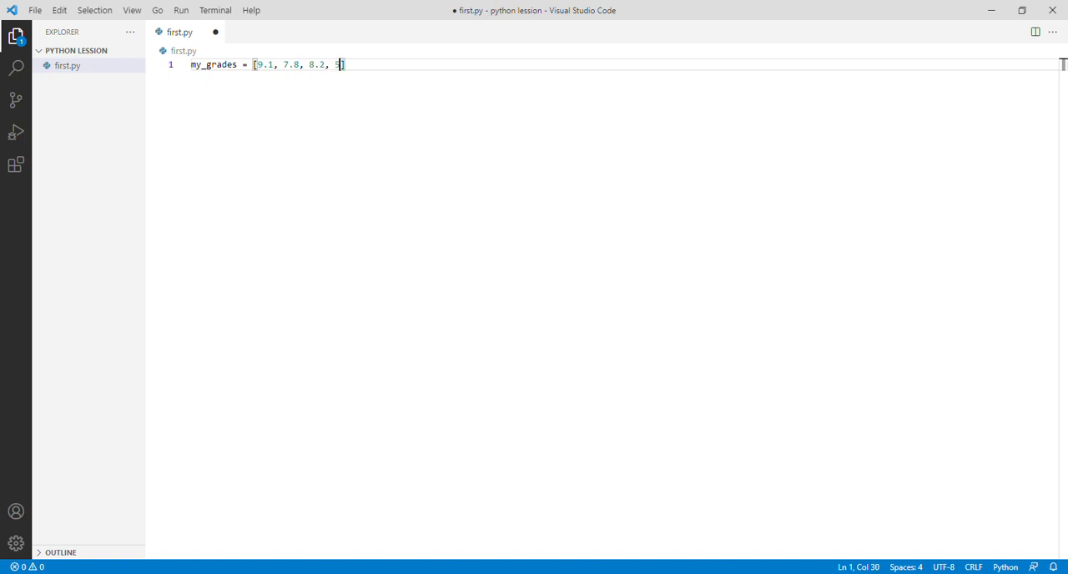
type(".")
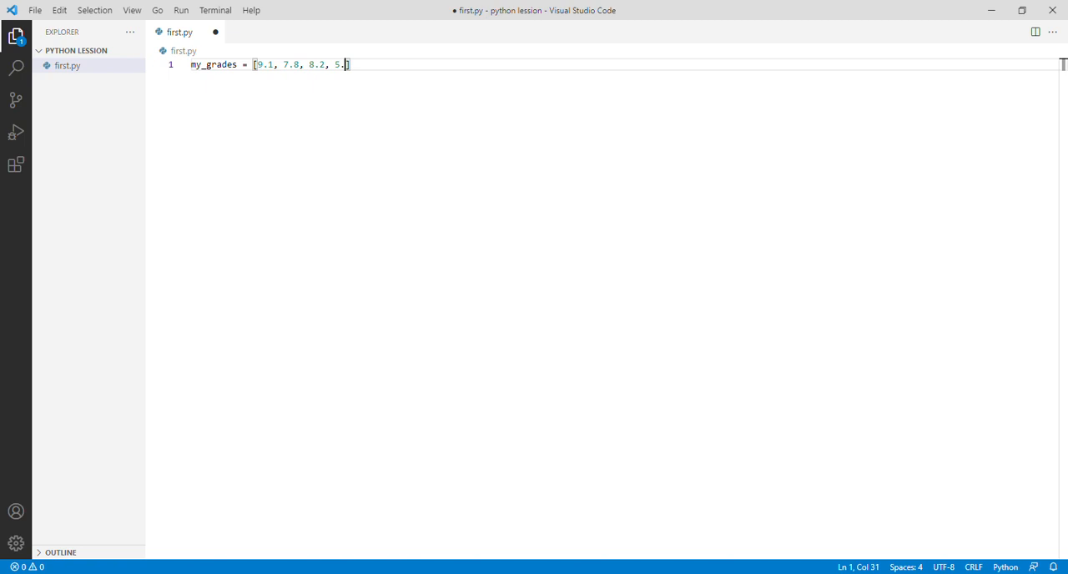
type("4,")
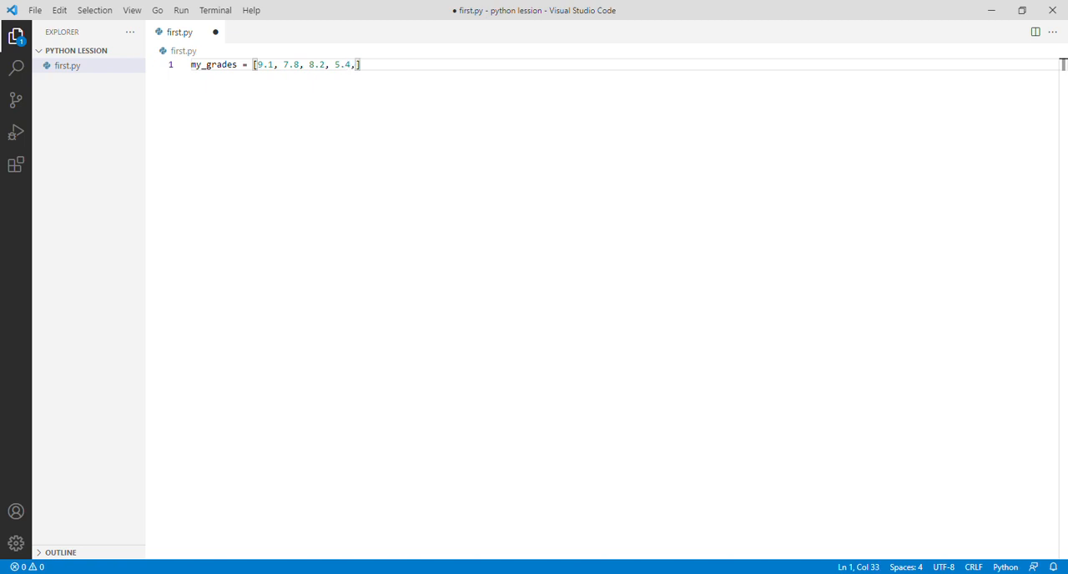
type("\" \"")
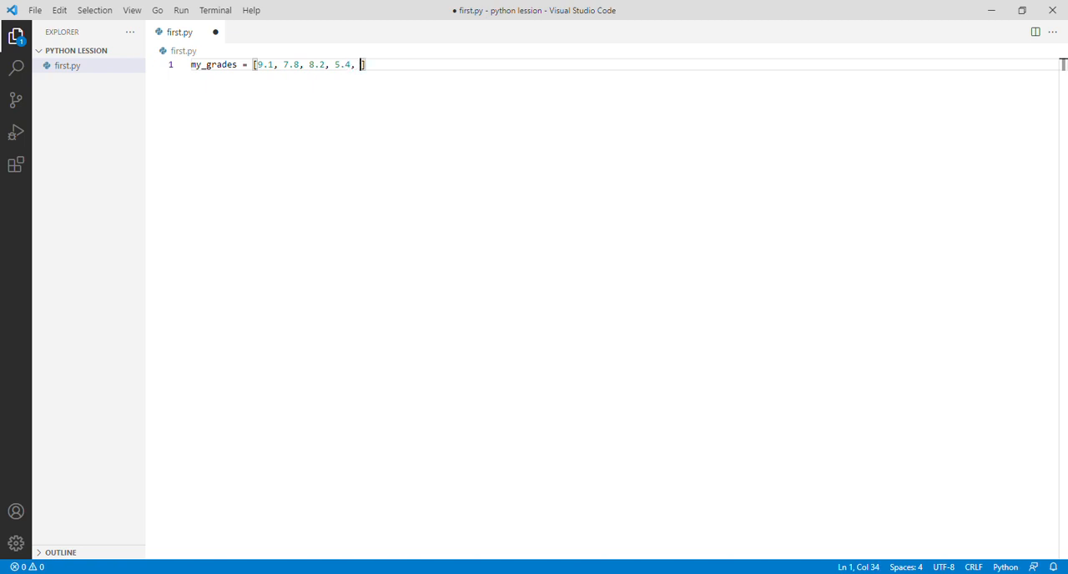
type("4")
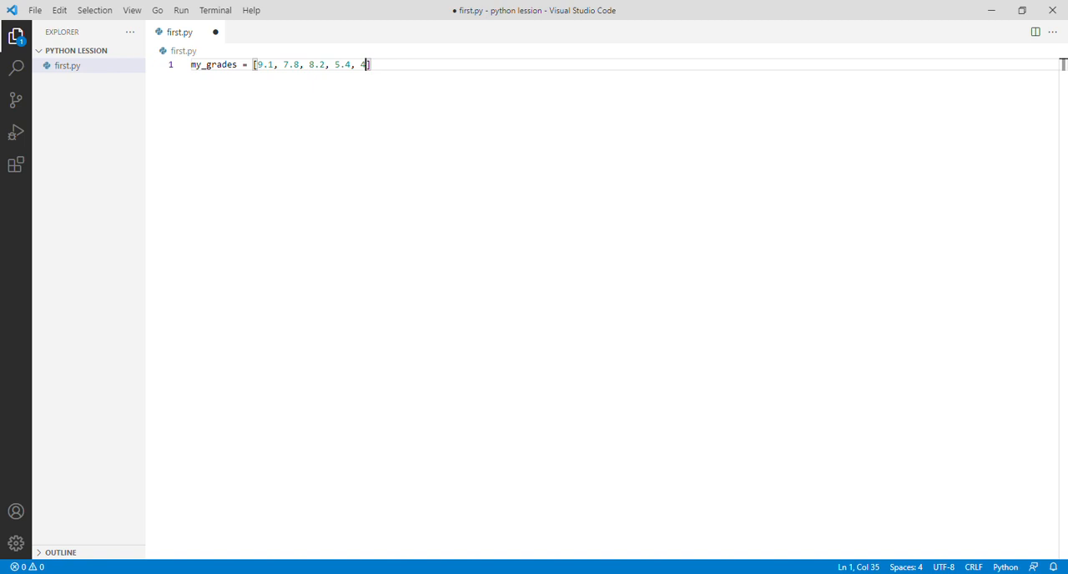
type(".9")
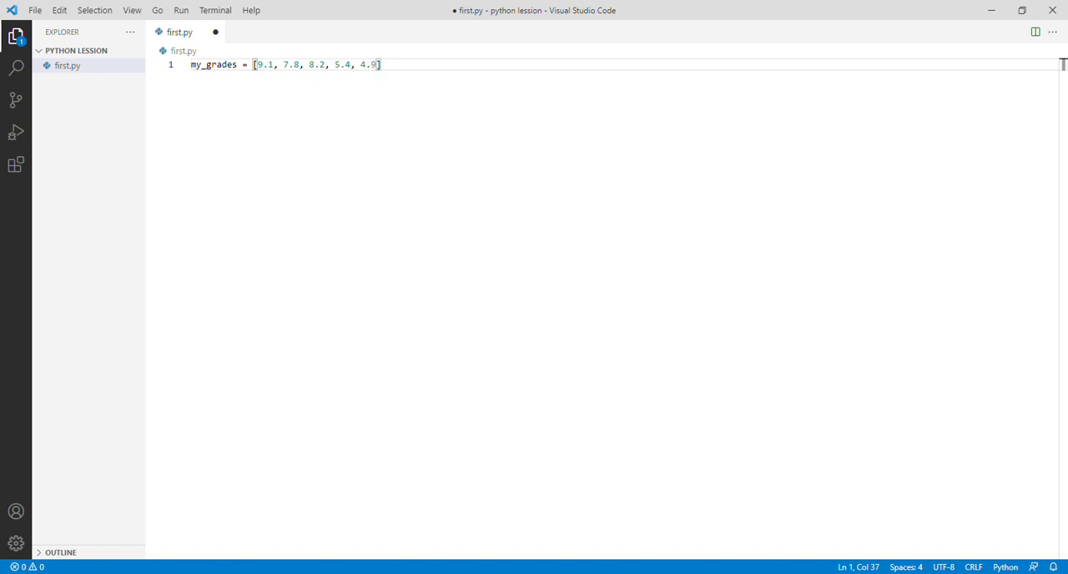
type(",")
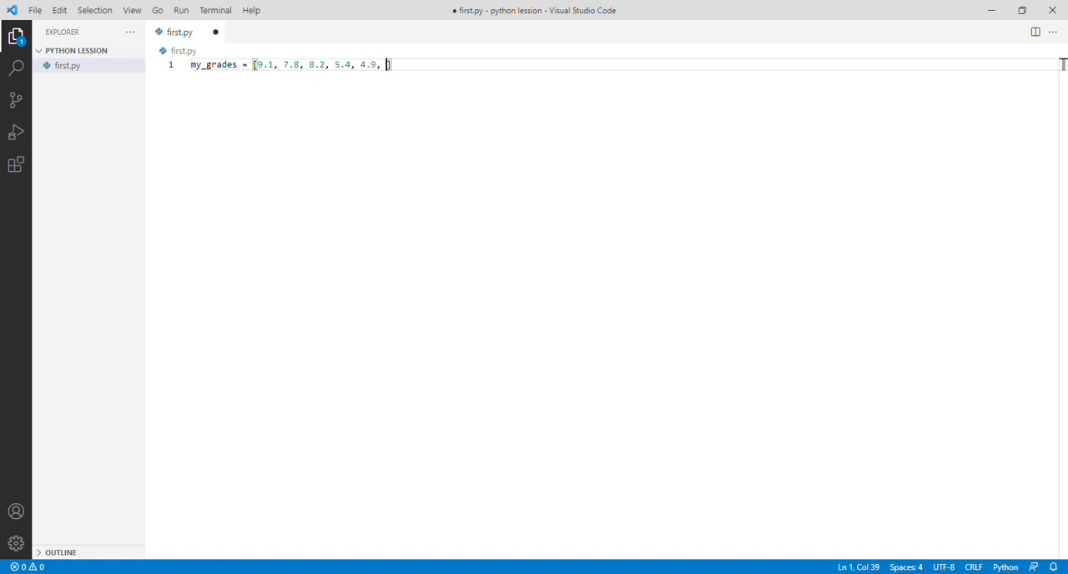
type("6.")
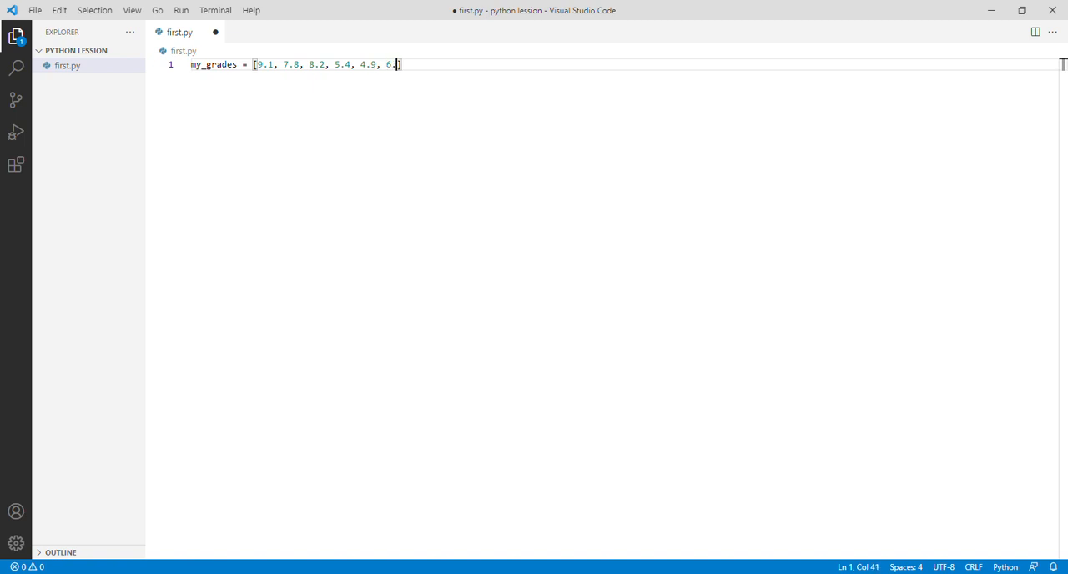
type("0")
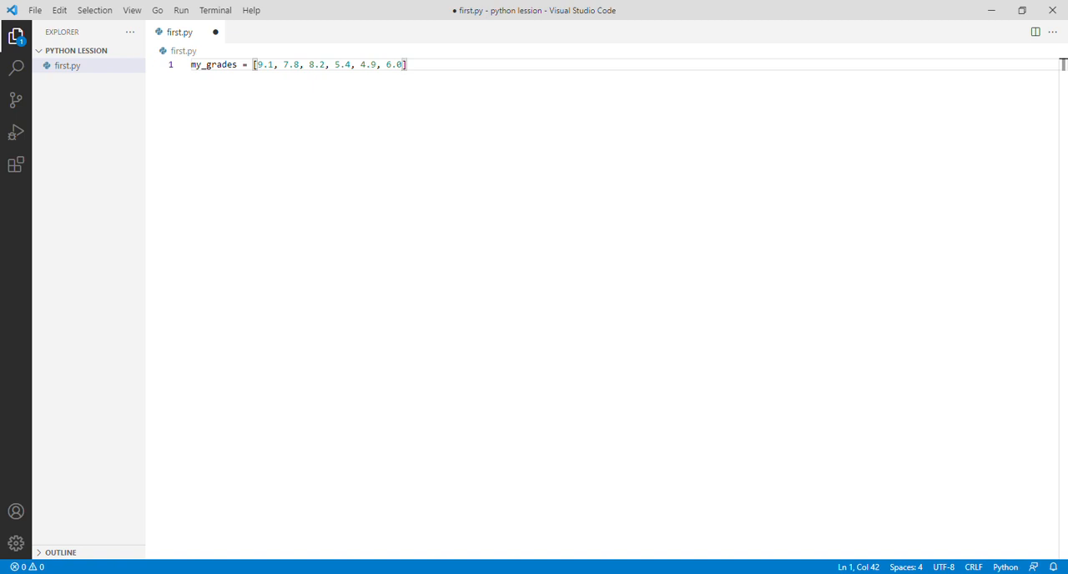
mouse_move(389, 509)
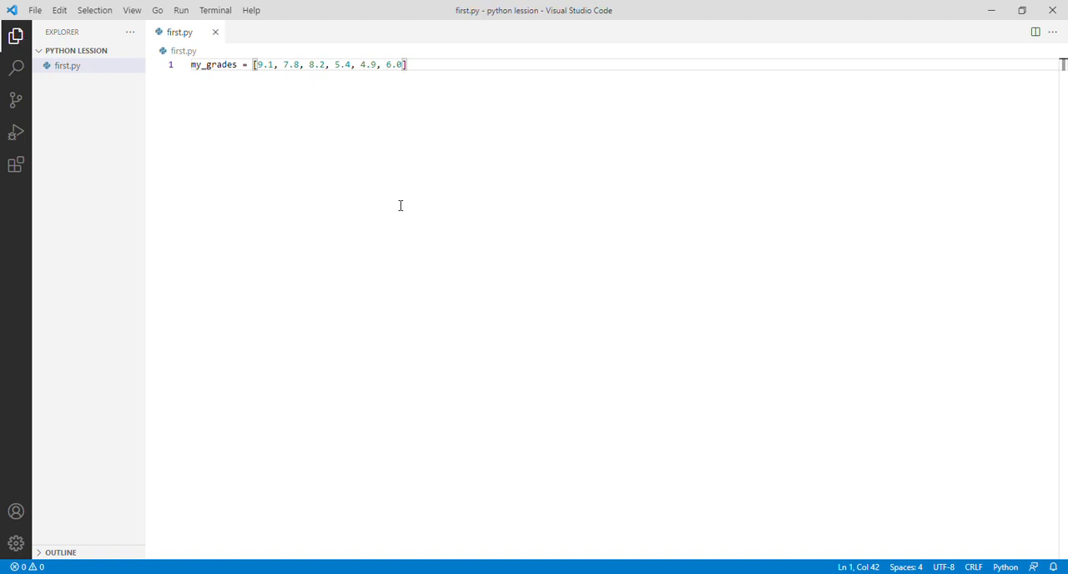
mouse_move(273, 75)
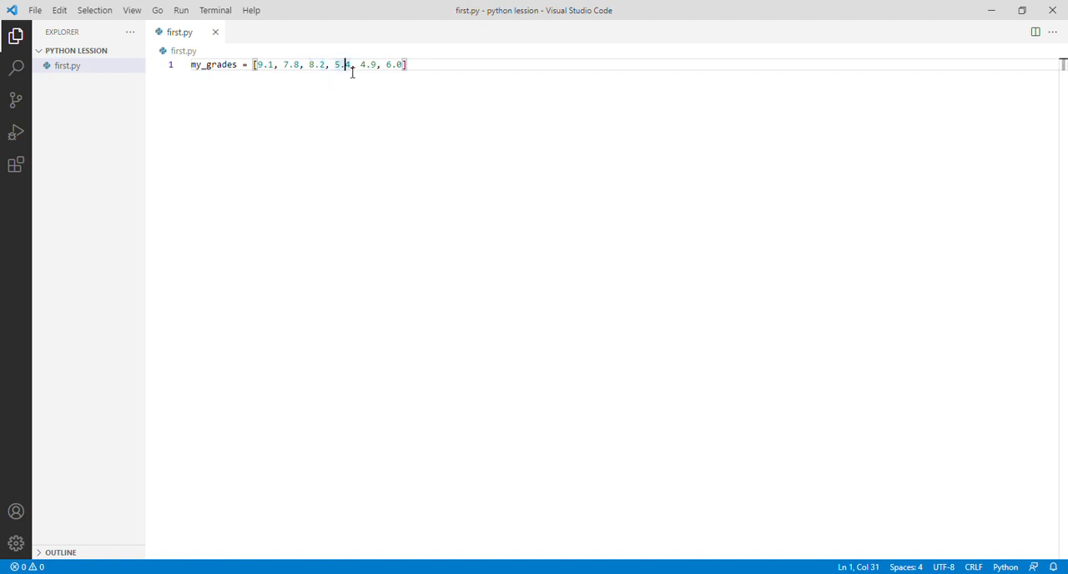
mouse_move(215, 10)
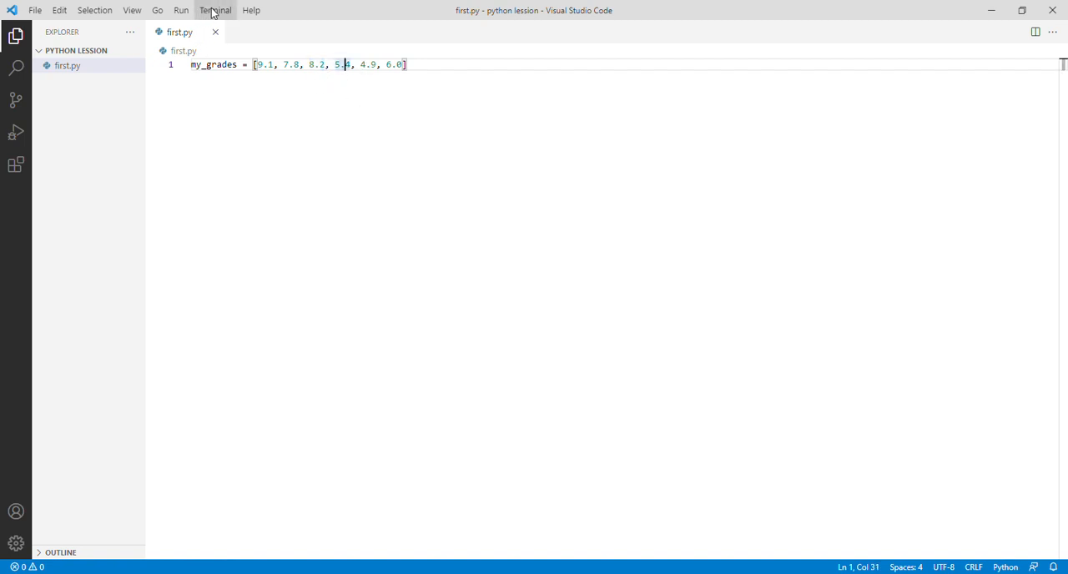
left_click(216, 10)
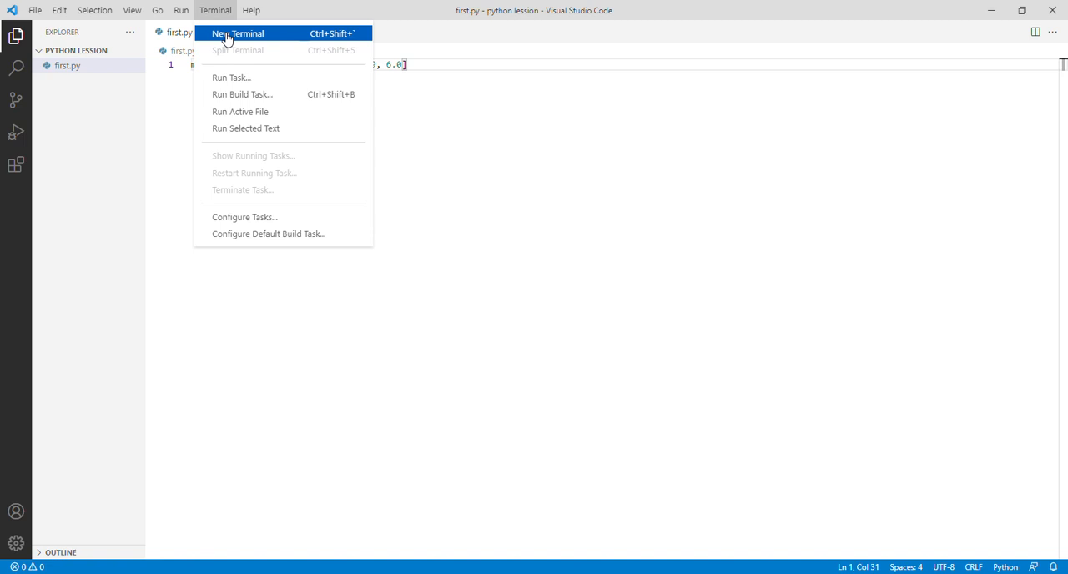
left_click(237, 34)
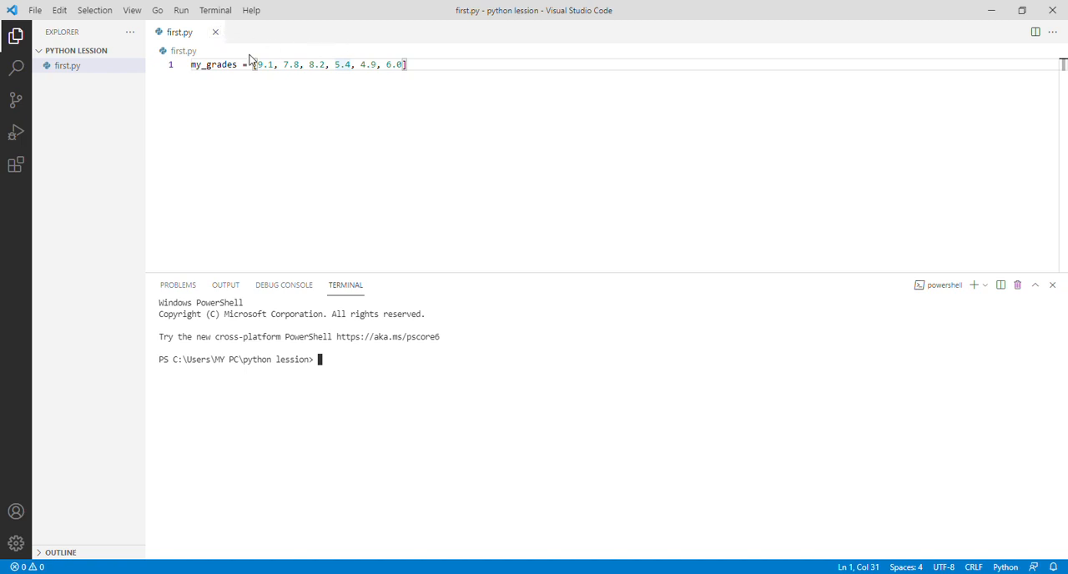
mouse_move(379, 78)
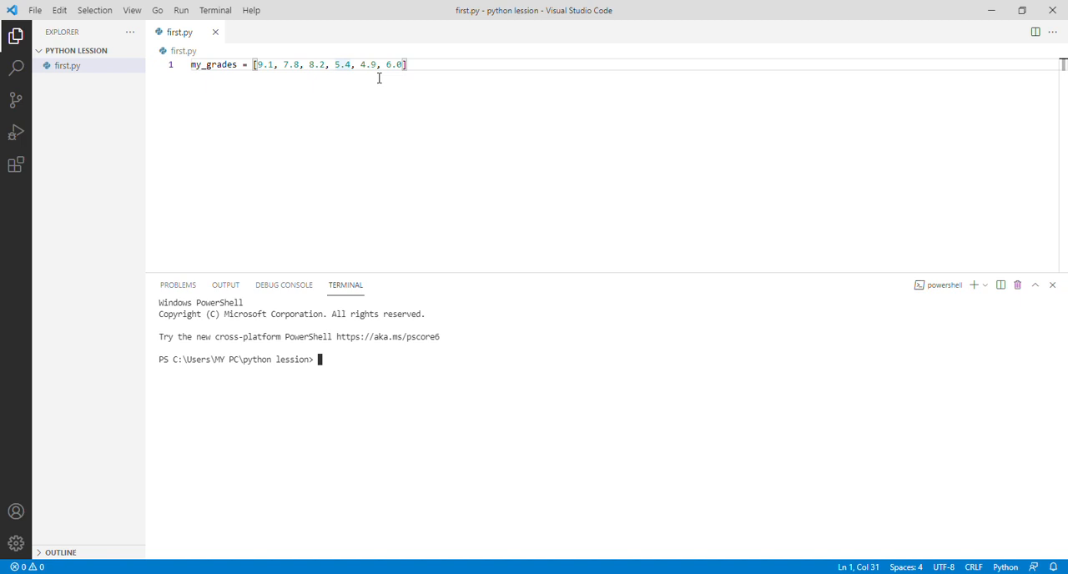
mouse_move(992, 280)
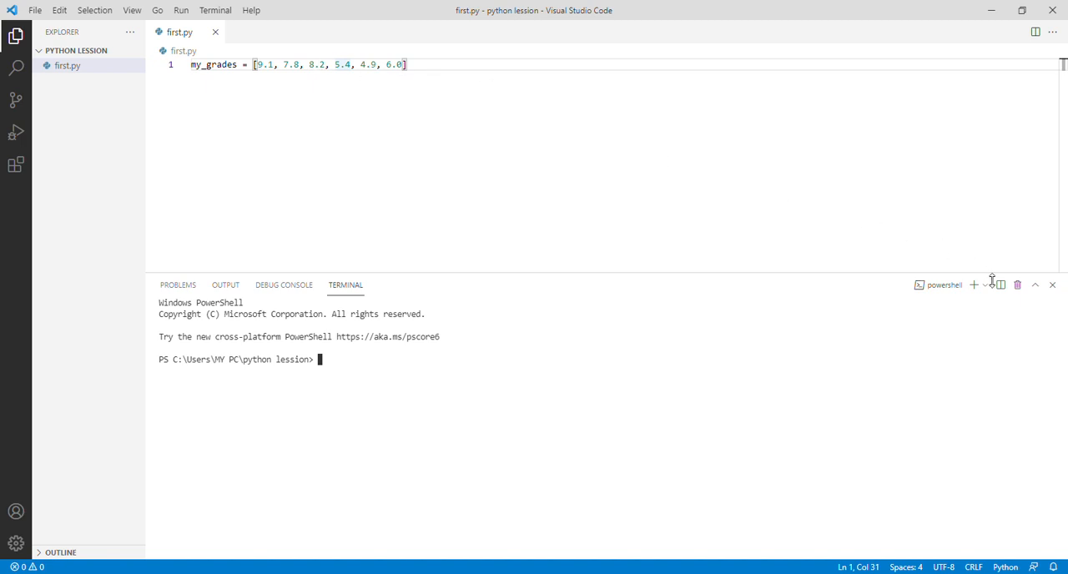
- Split the terminal and start the python interpreter in the new pane
left_click(1000, 285)
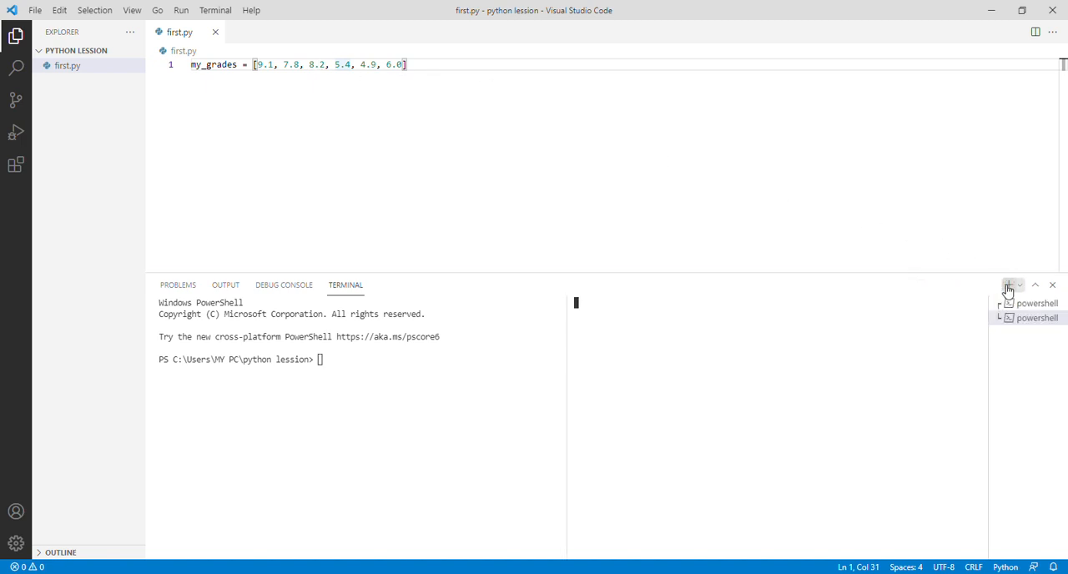
left_click(1007, 284)
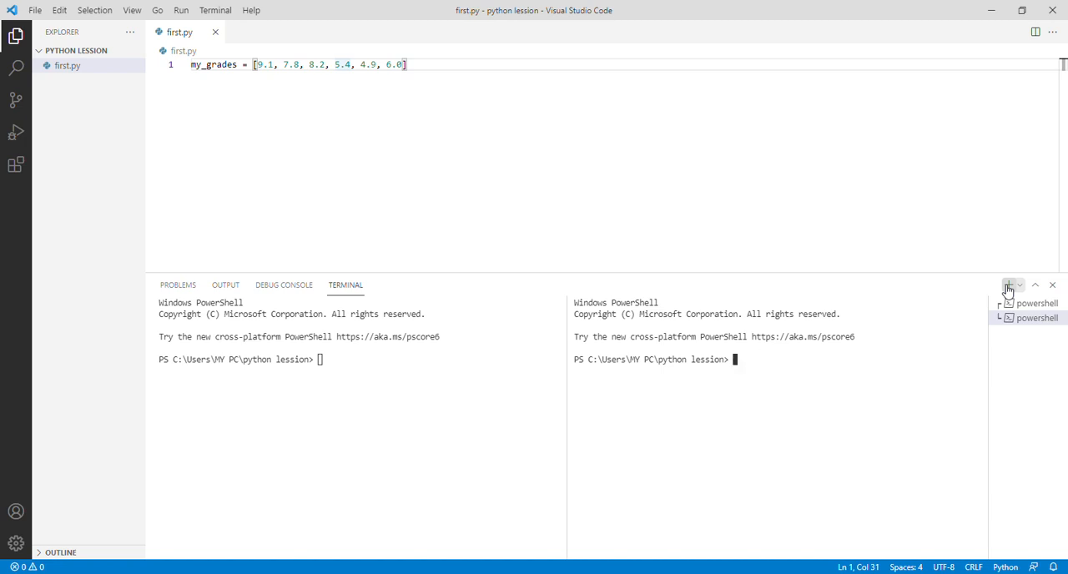
type("pytho")
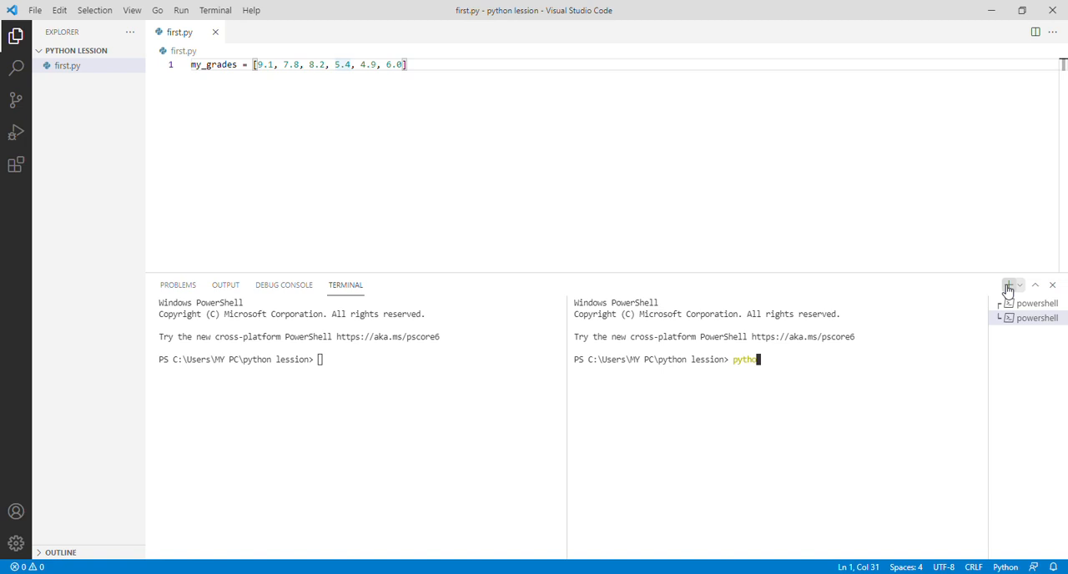
type("n")
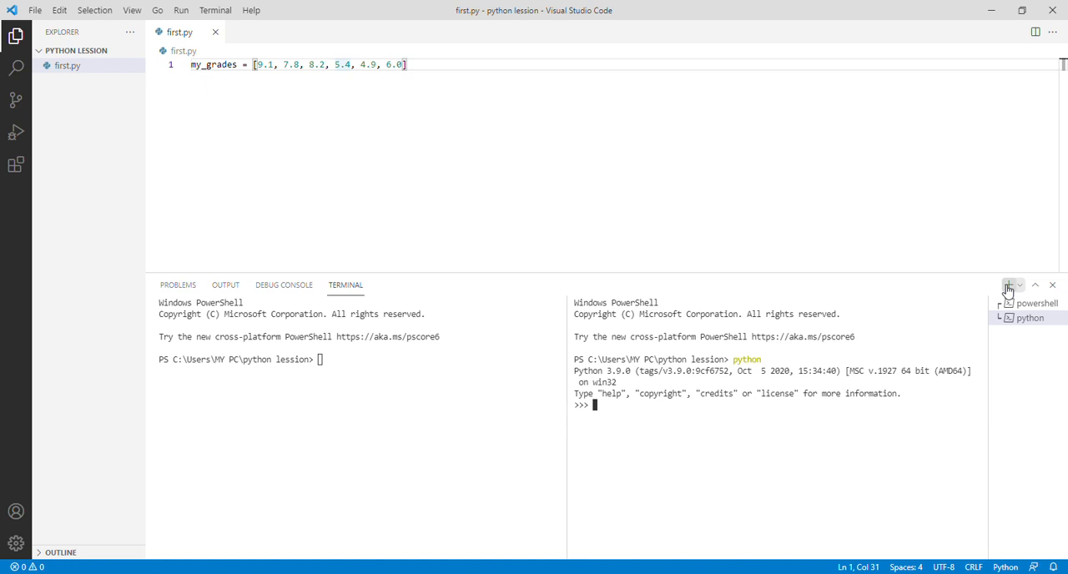
- Run dir(list) to list the list methods
type("dir")
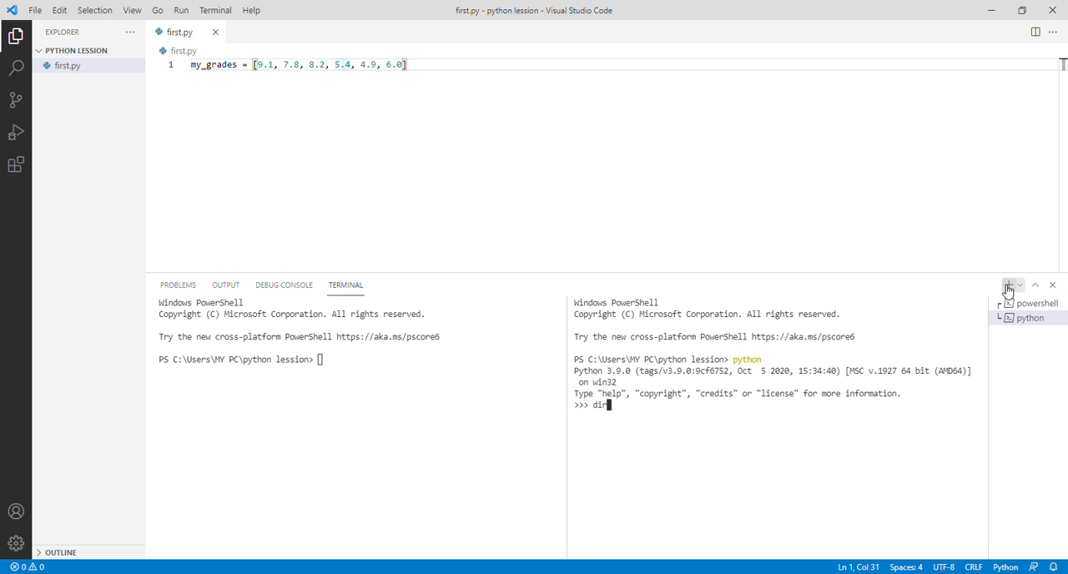
type("(")
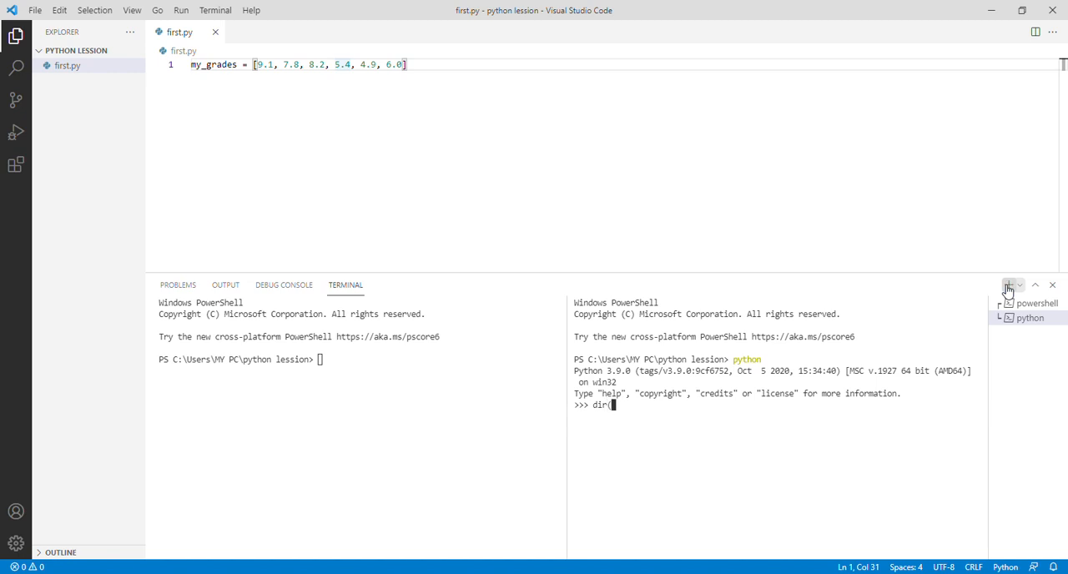
type("list")
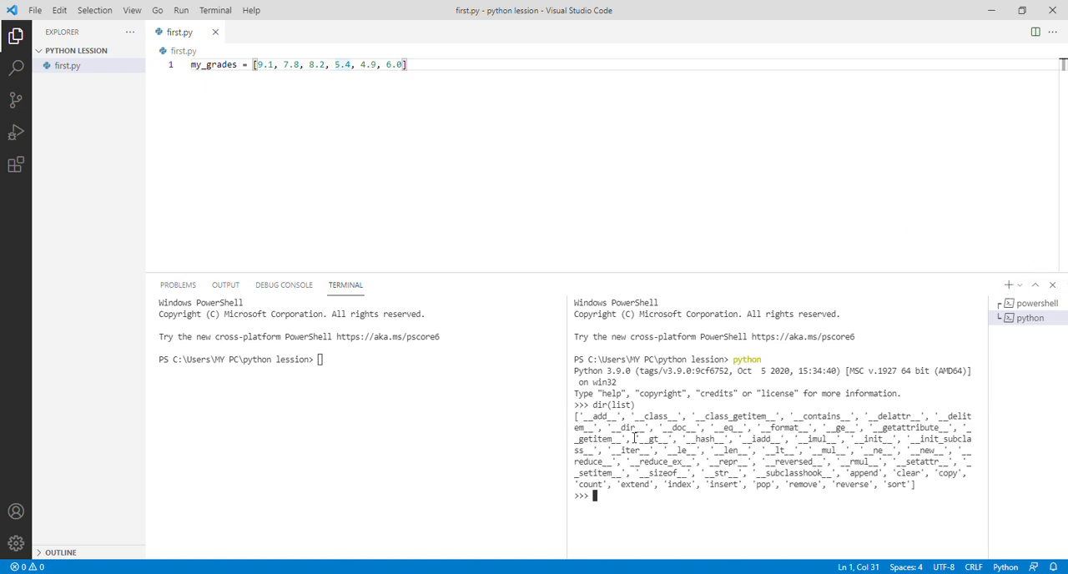
mouse_move(757, 440)
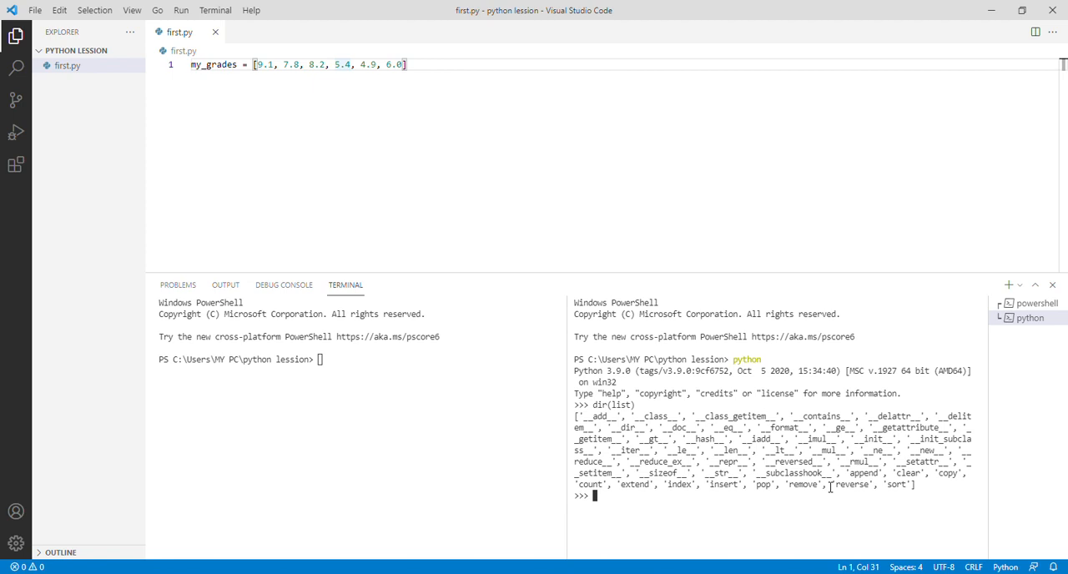
- Run dir(str) to list the string methods
type("dir")
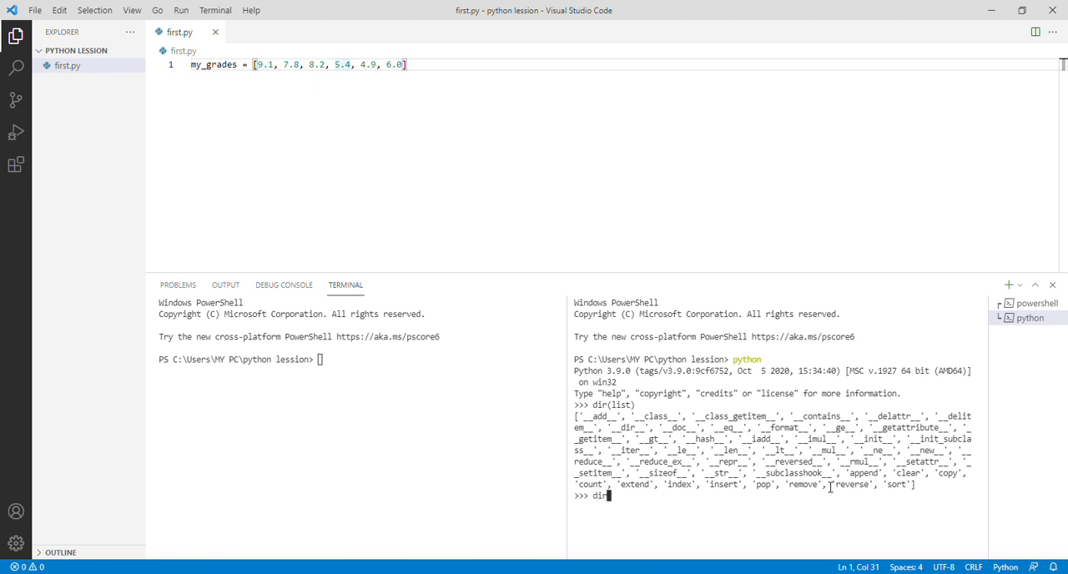
type("(")
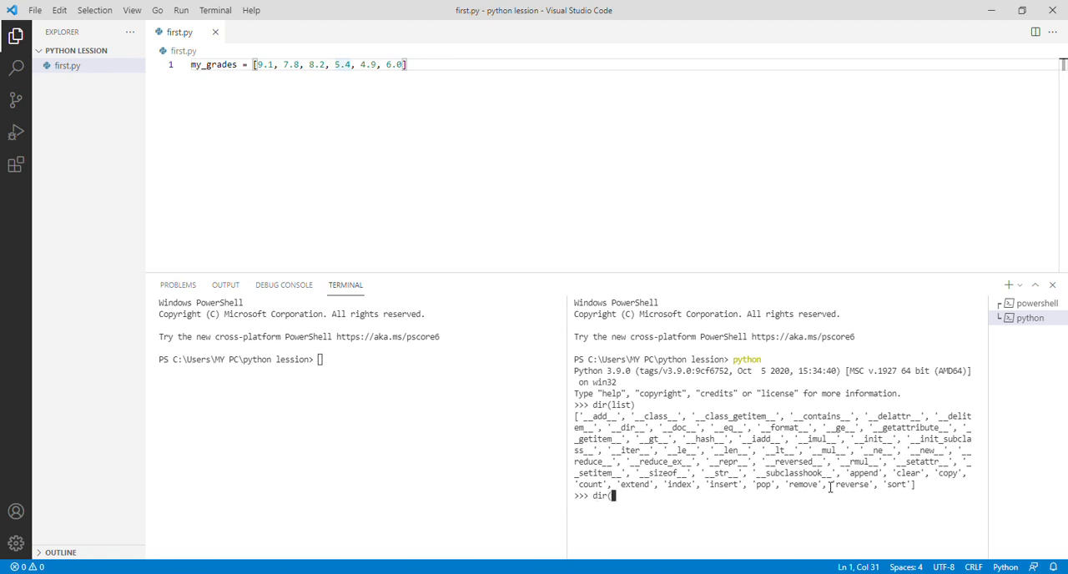
type("str")
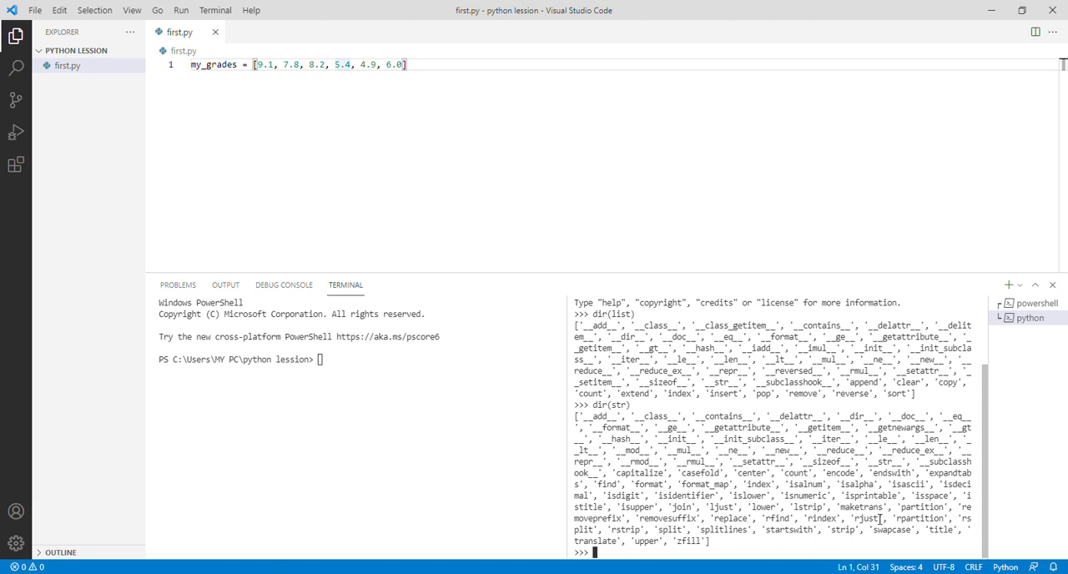
- Show the documentation with help(str.upper)
type("help")
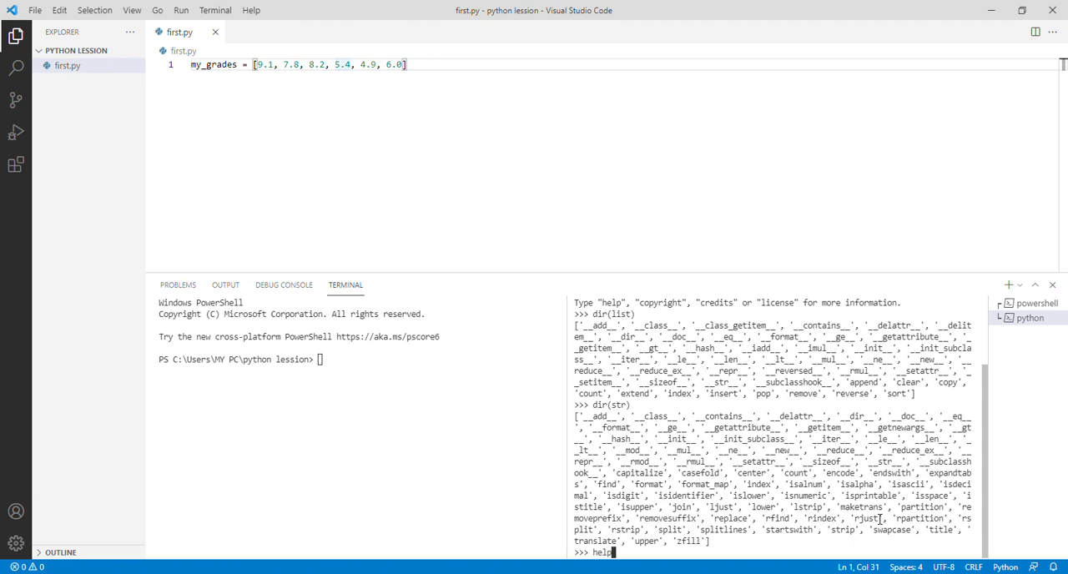
type("(")
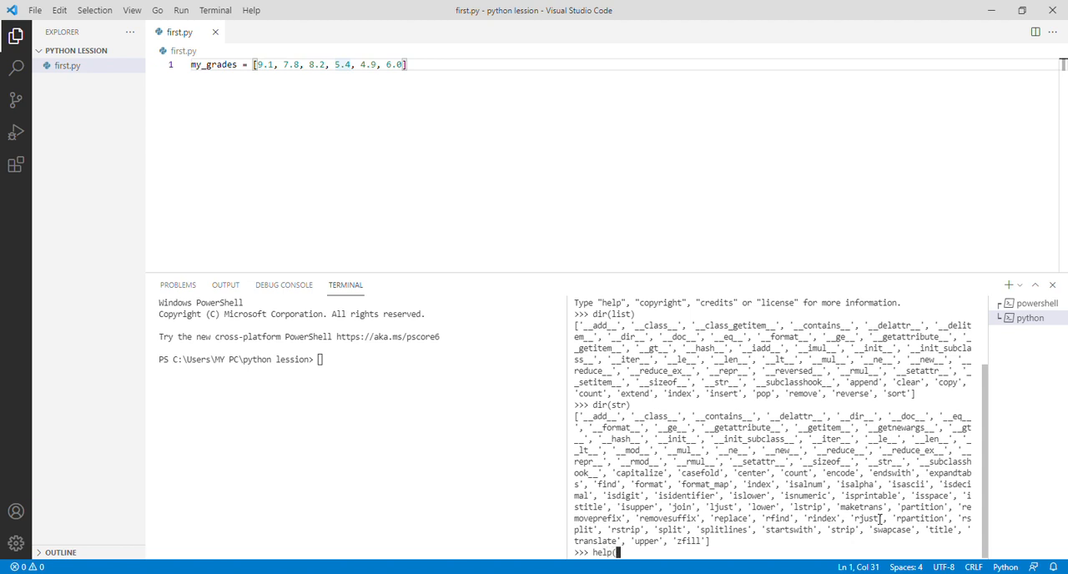
type("str.")
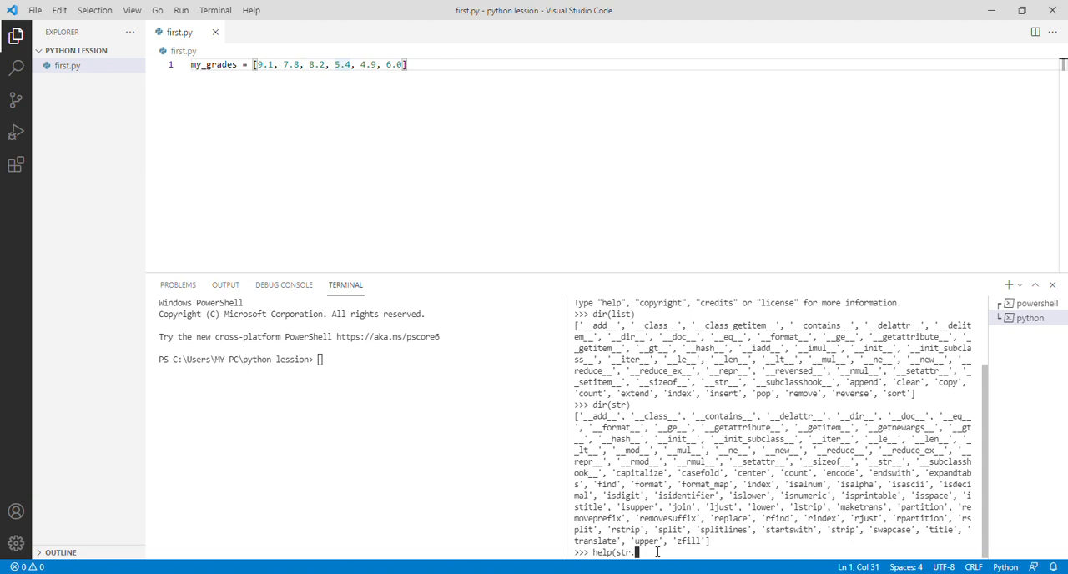
type("upper")
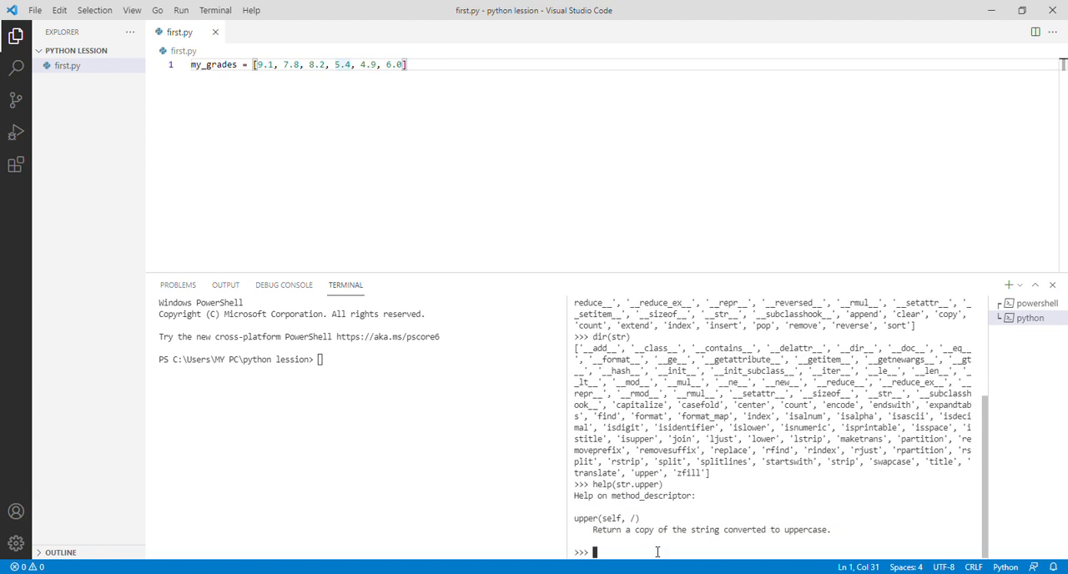
mouse_move(610, 540)
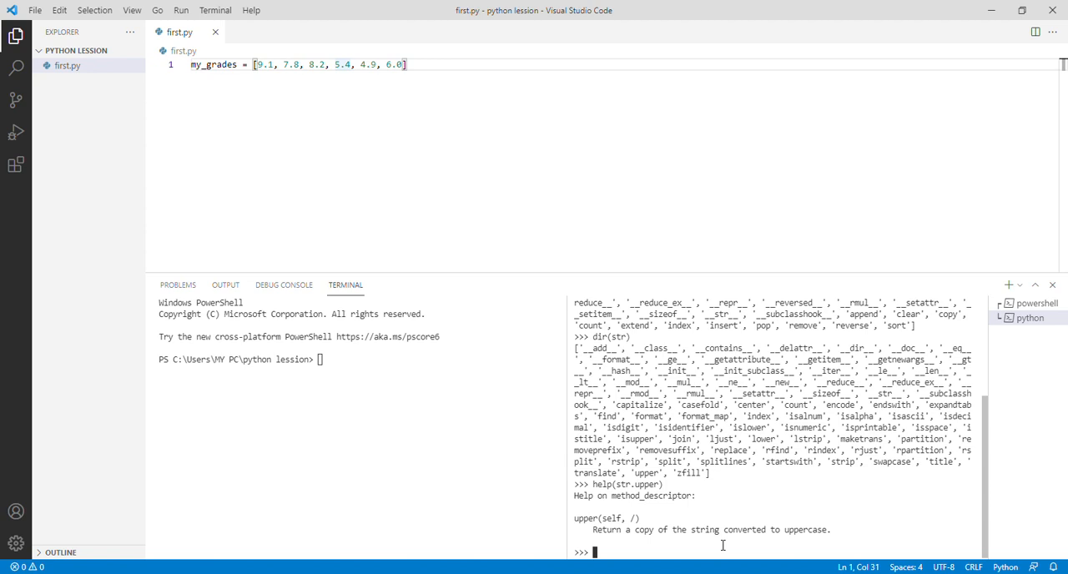
mouse_move(793, 544)
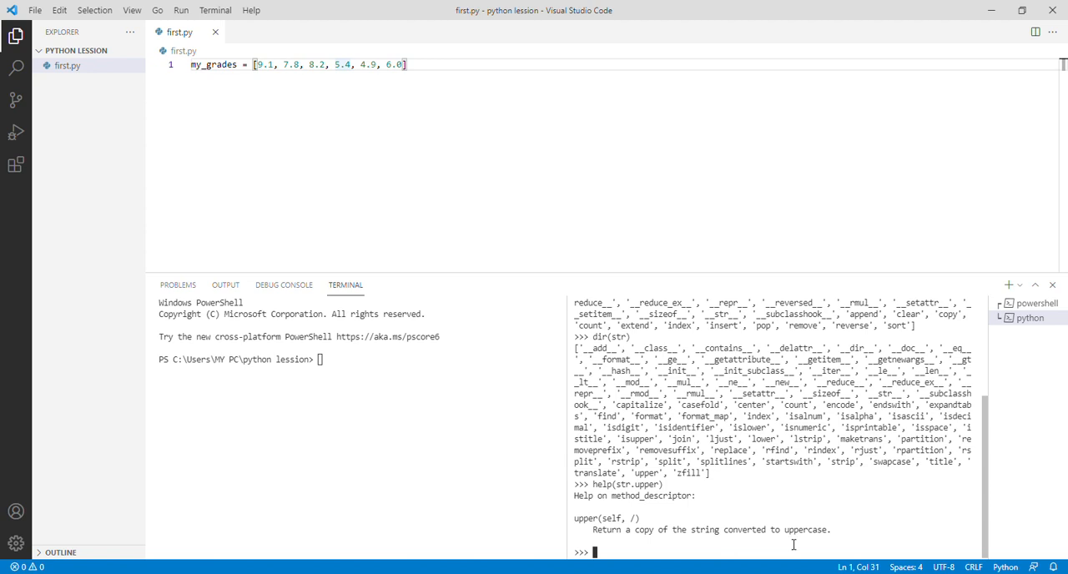
mouse_move(813, 545)
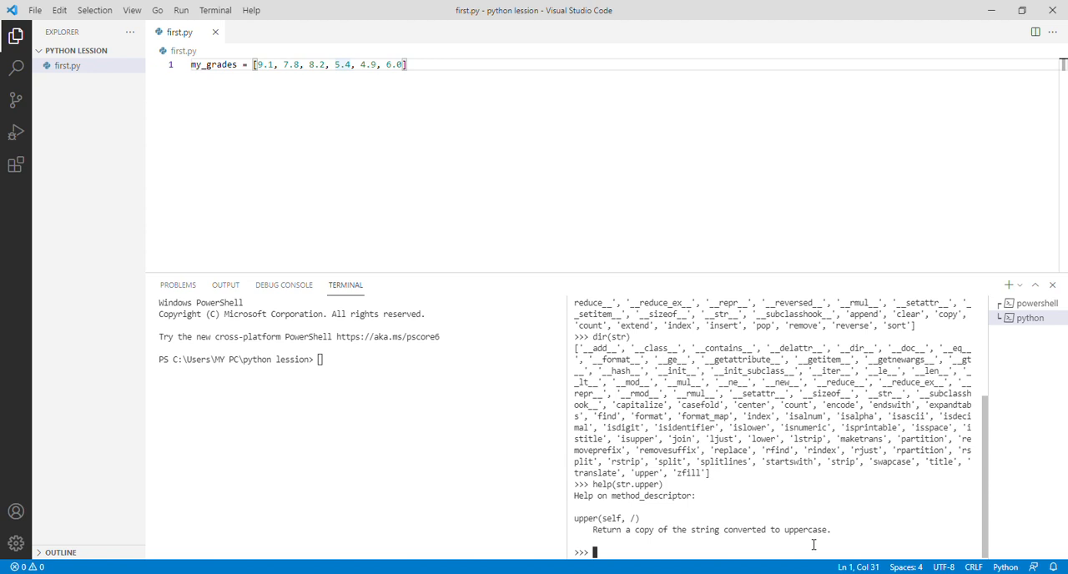
- Evaluate "hello world".upper() in the REPL to get 'HELLO WORLD'
type("\"he")
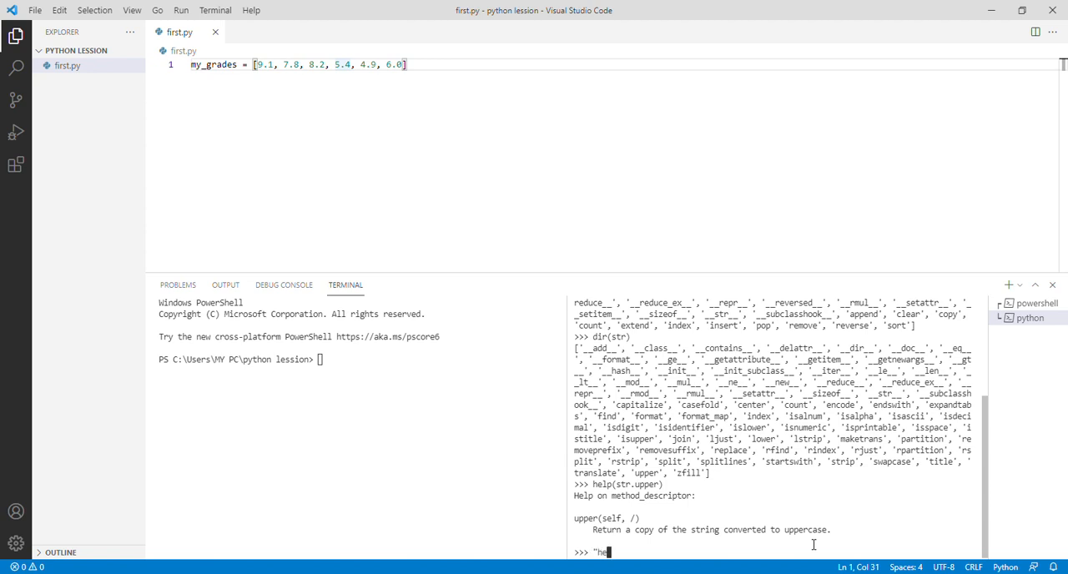
type("llo")
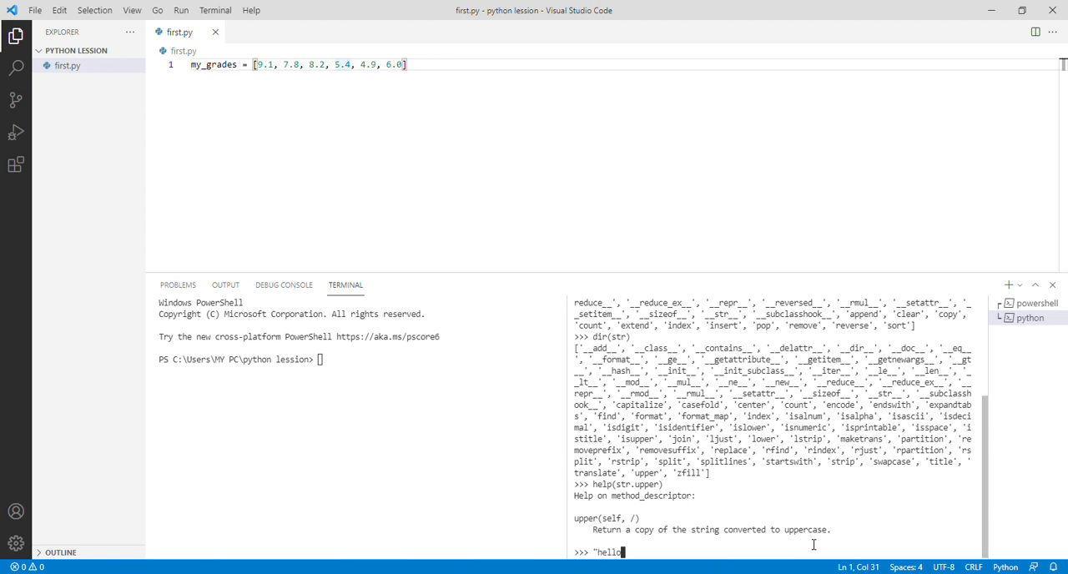
type("w")
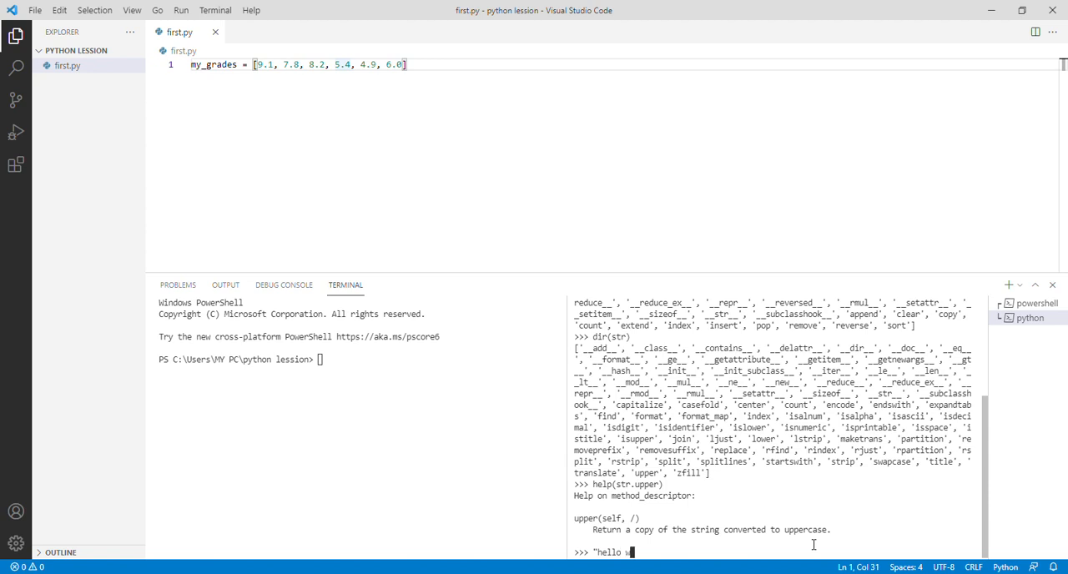
type("rld")
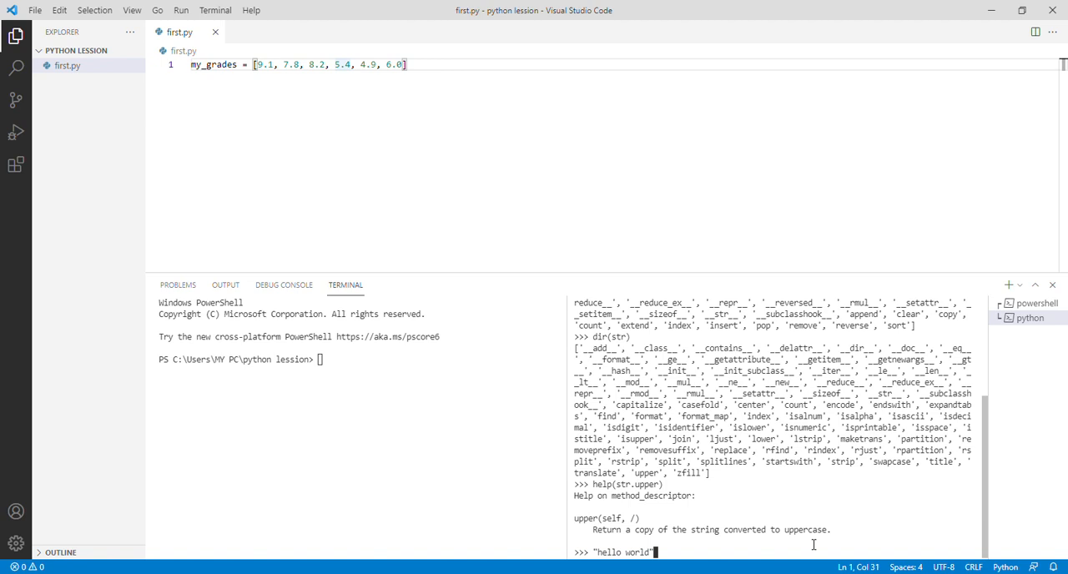
type(".upper")
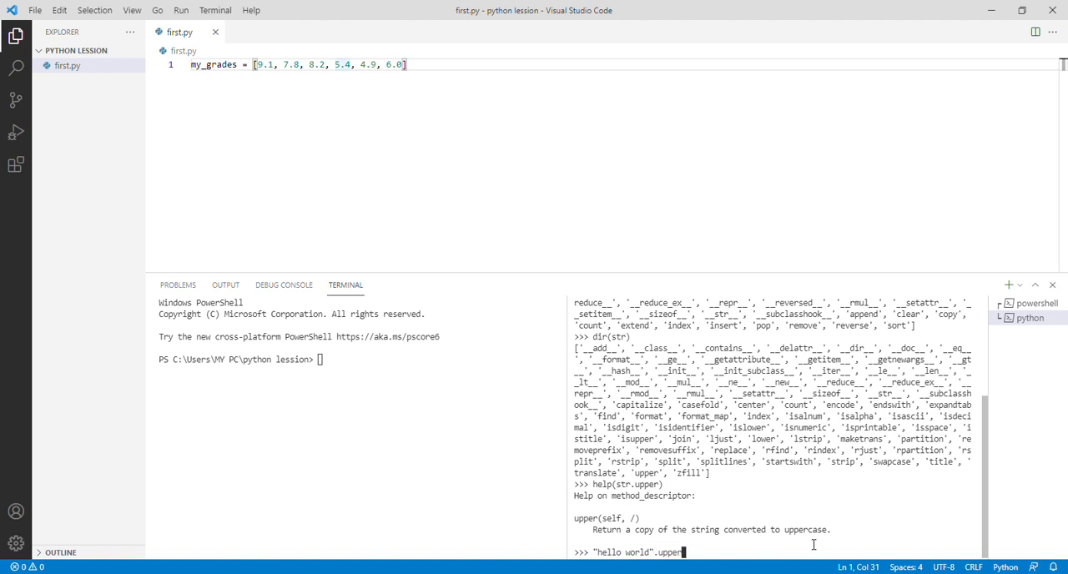
type("()")
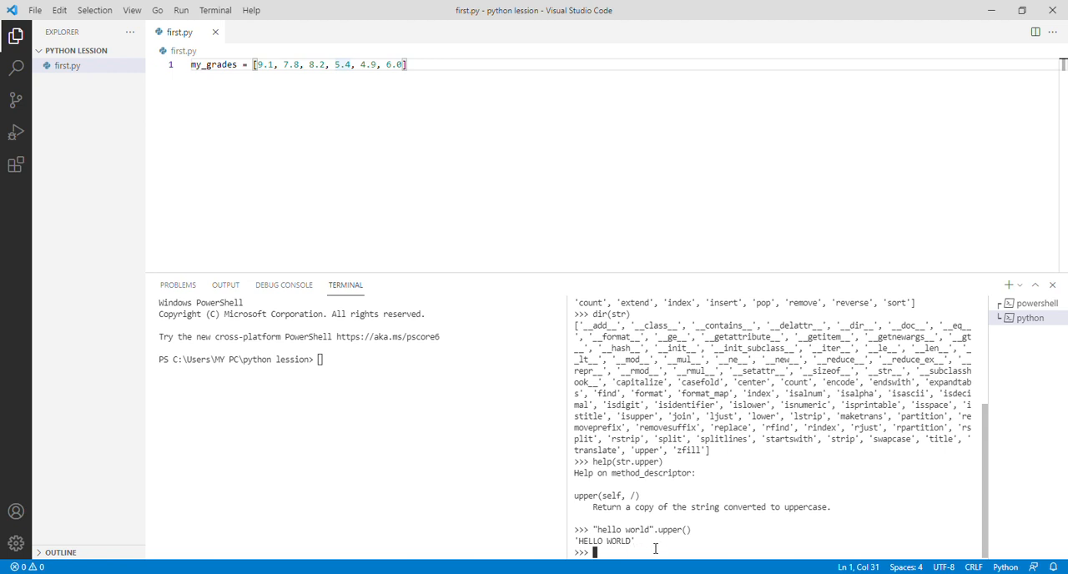
mouse_move(706, 549)
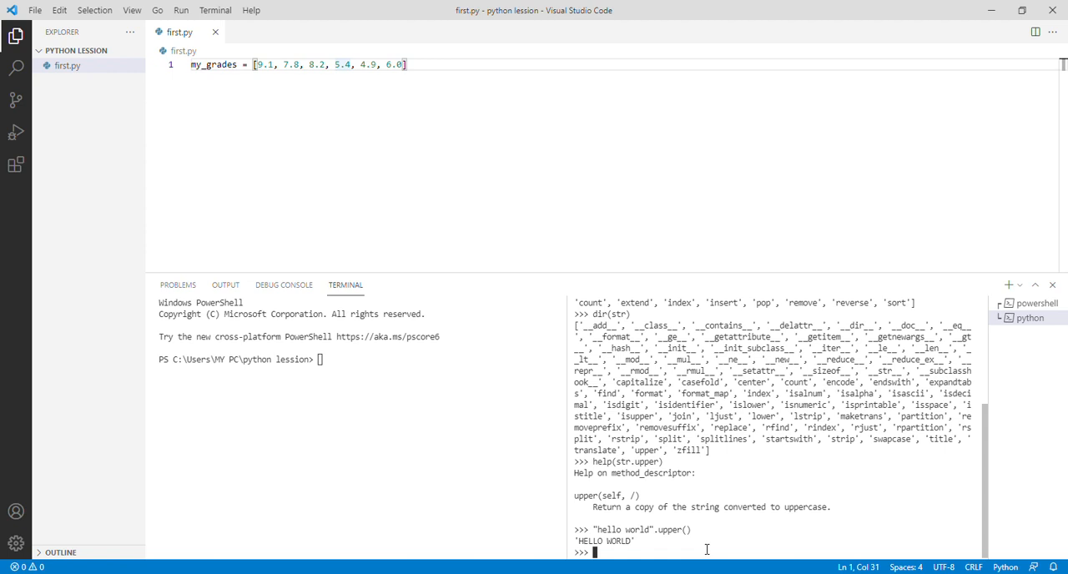
mouse_move(319, 90)
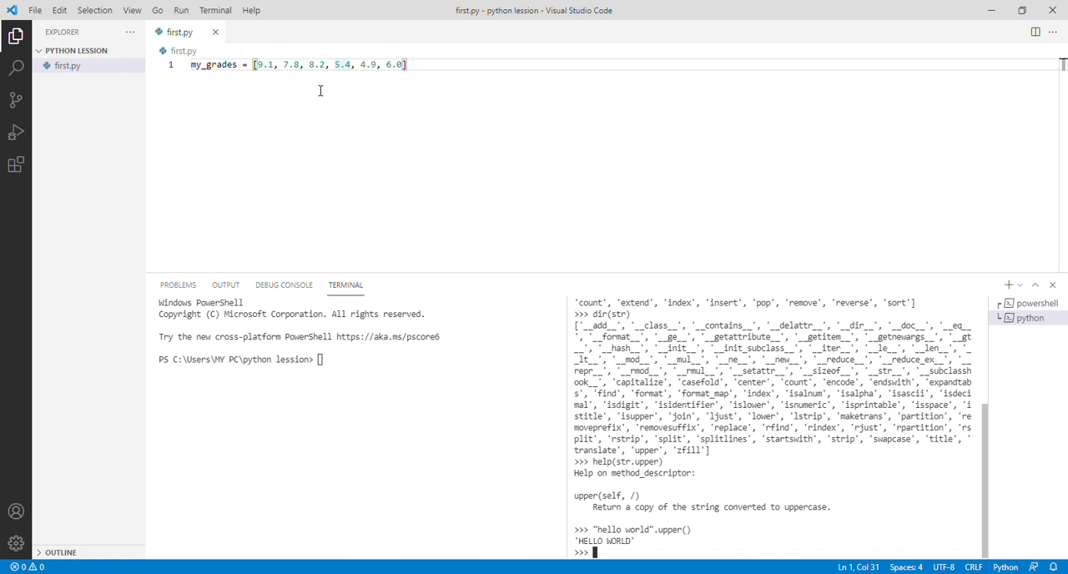
mouse_move(607, 133)
type("dir(")
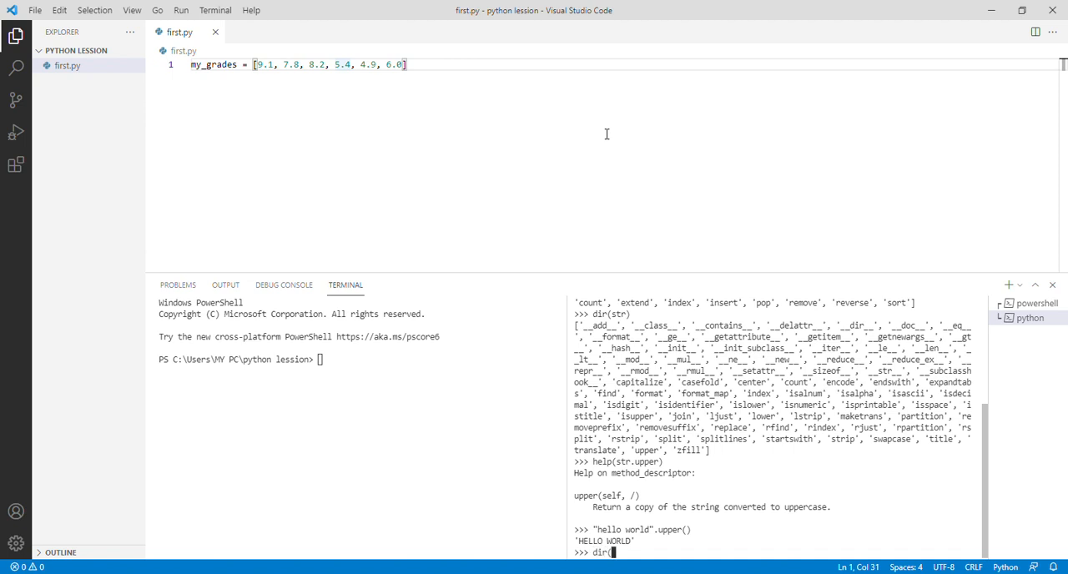
- Run dir(__builtins__) to print all built-in names, then clear a stray character
type(")")
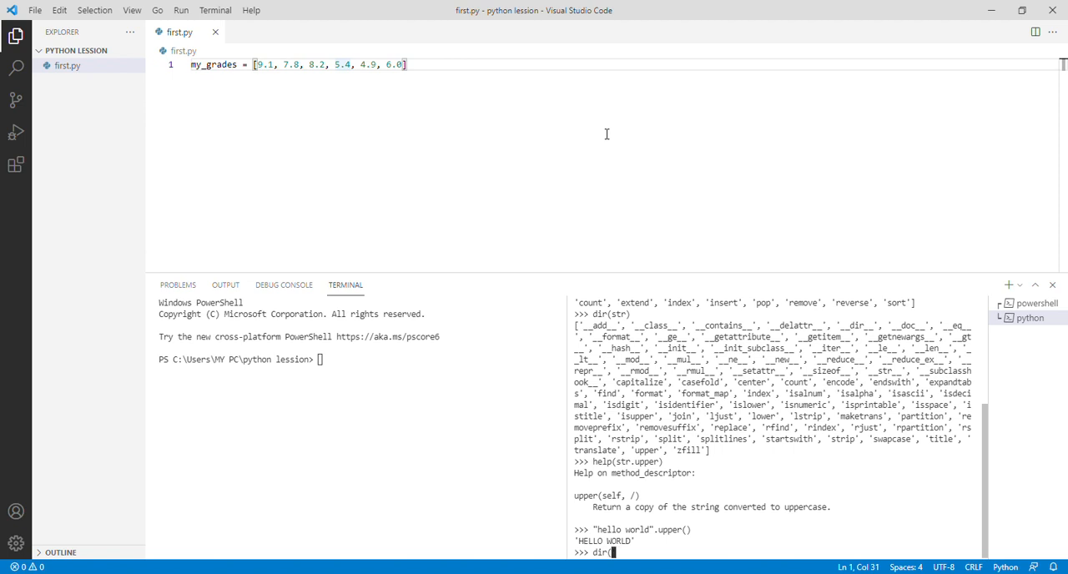
type("__built")
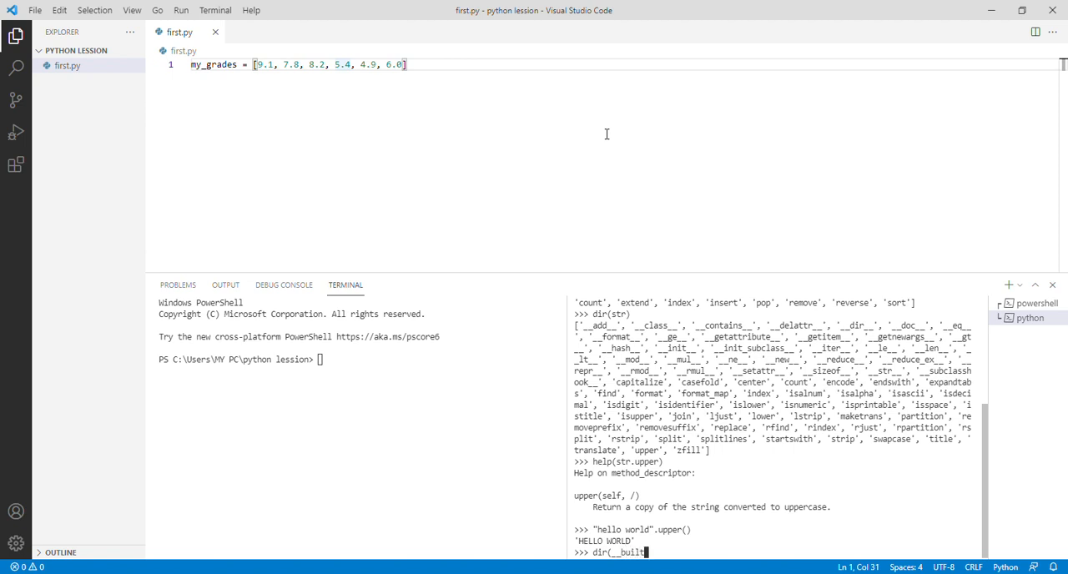
type("s")
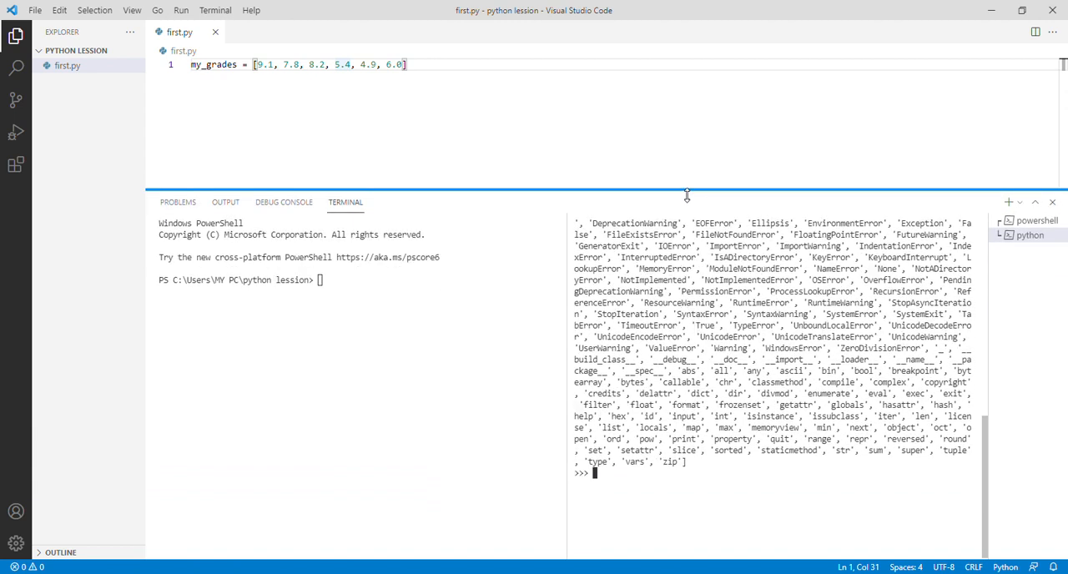
mouse_move(982, 453)
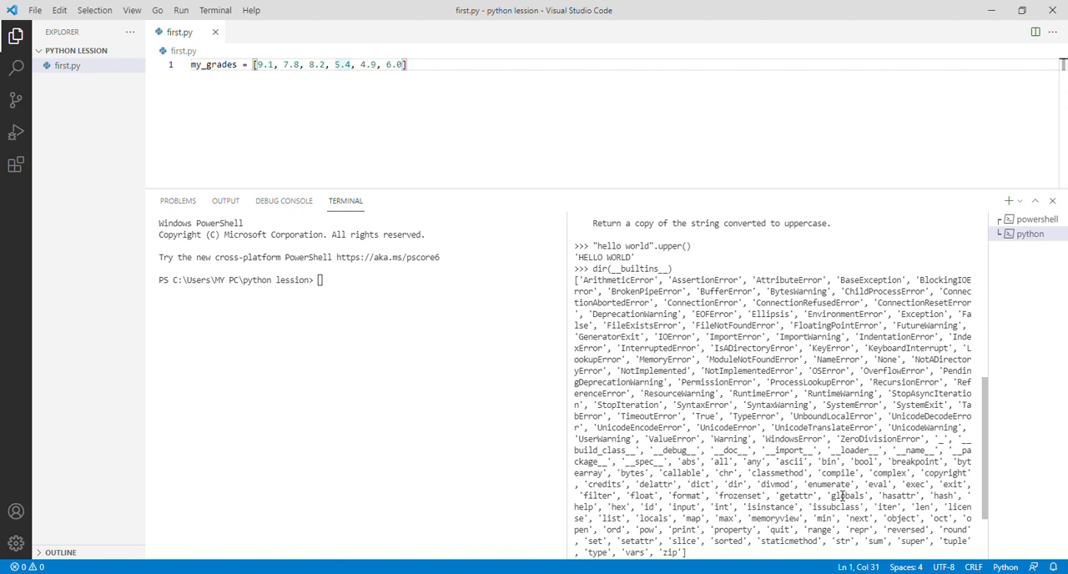
mouse_move(412, 92)
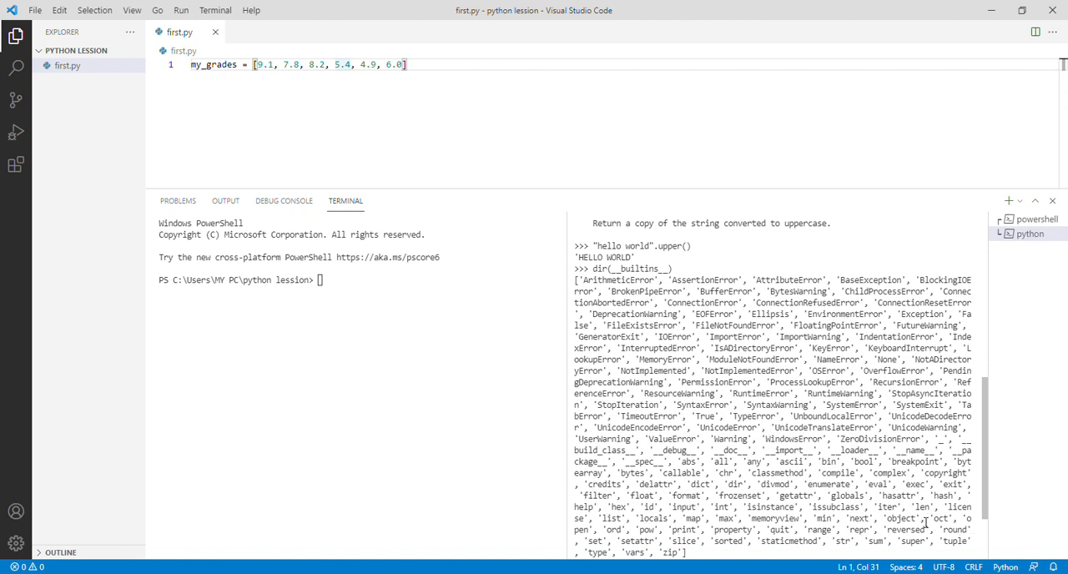
mouse_move(925, 523)
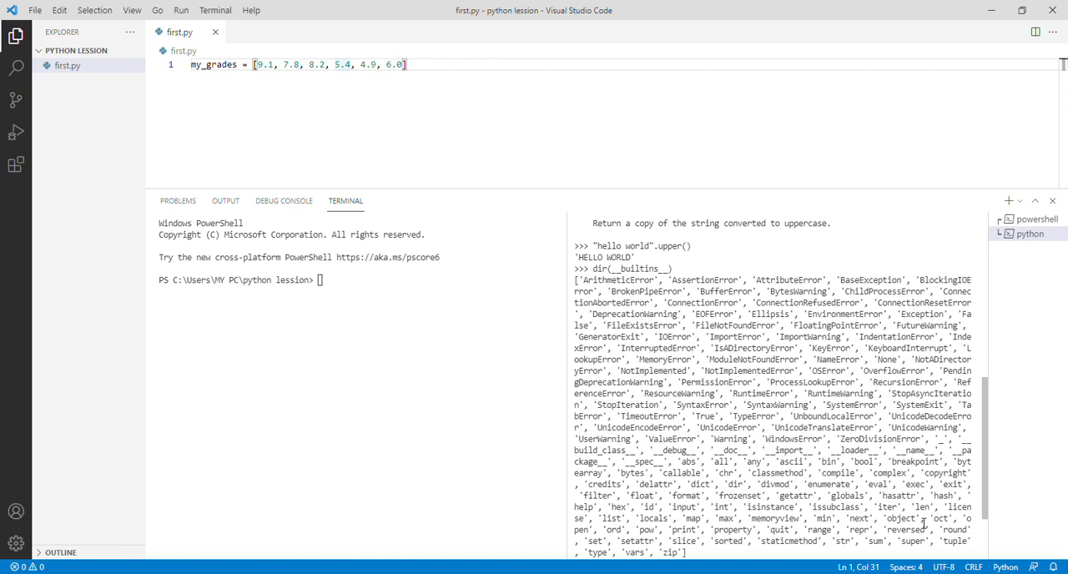
mouse_move(930, 522)
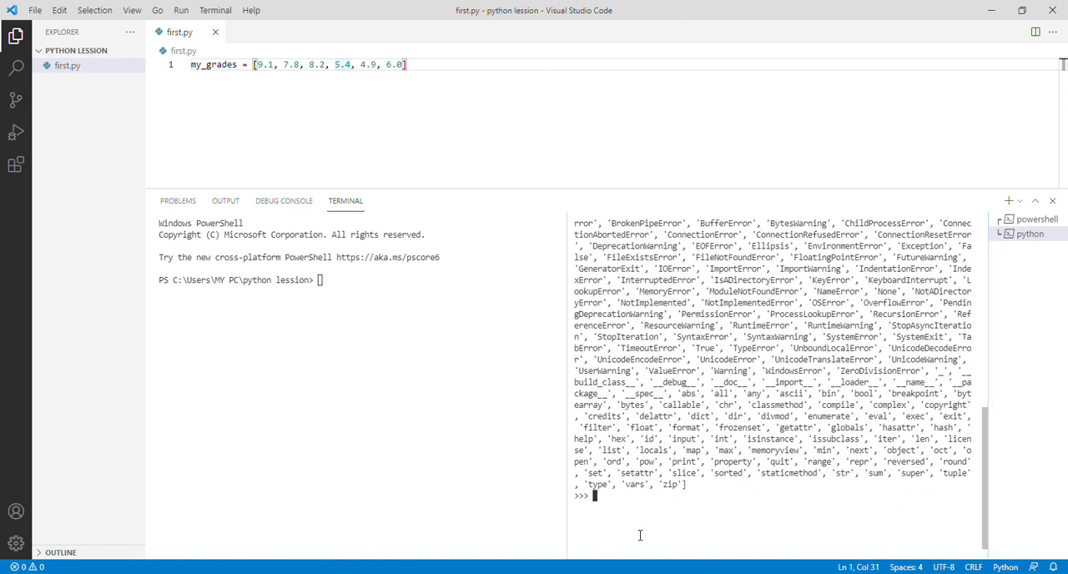
type("h")
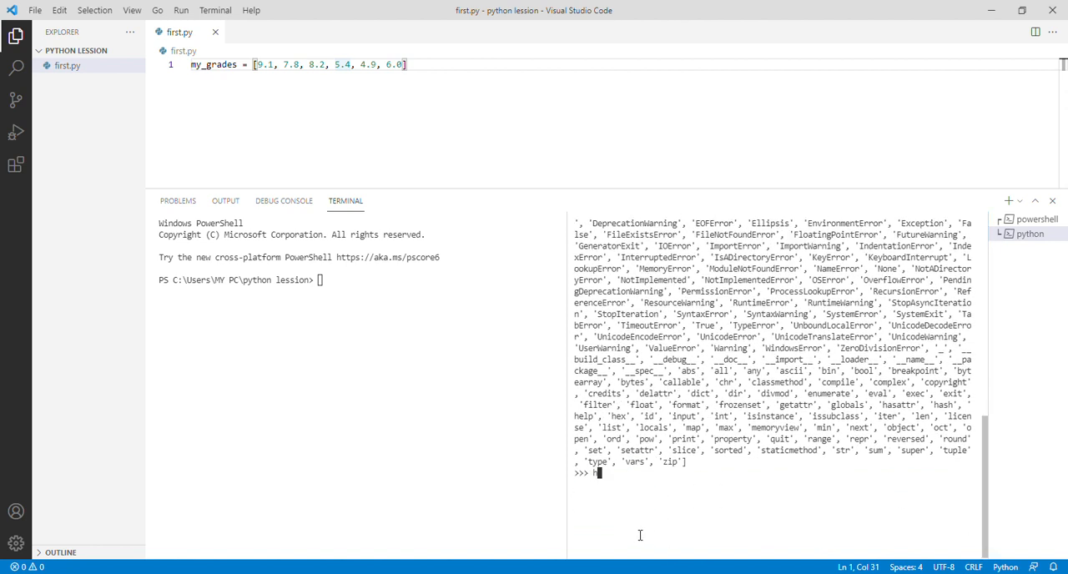
key("backspace")
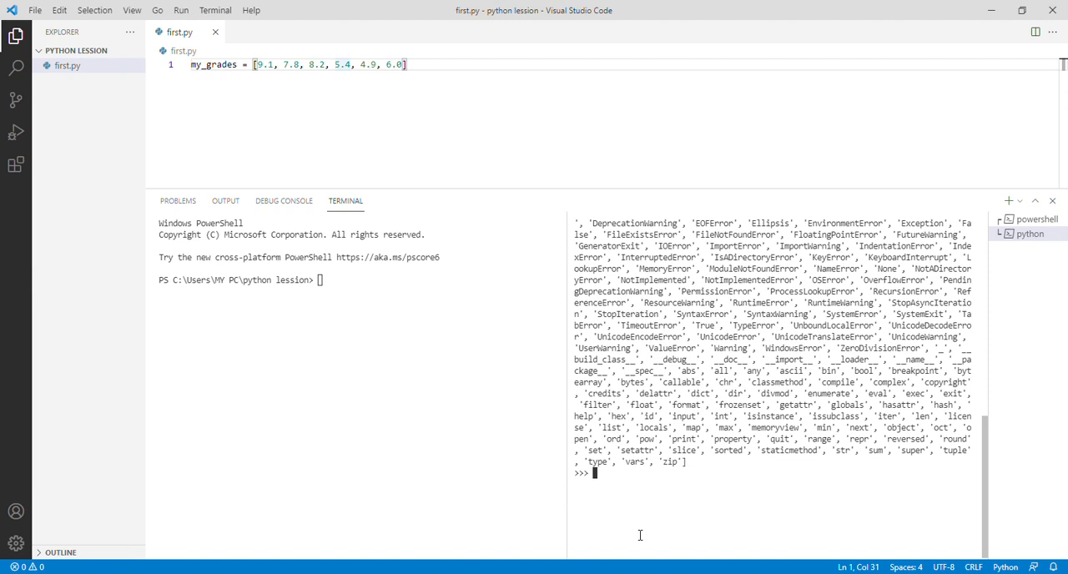
mouse_move(440, 315)
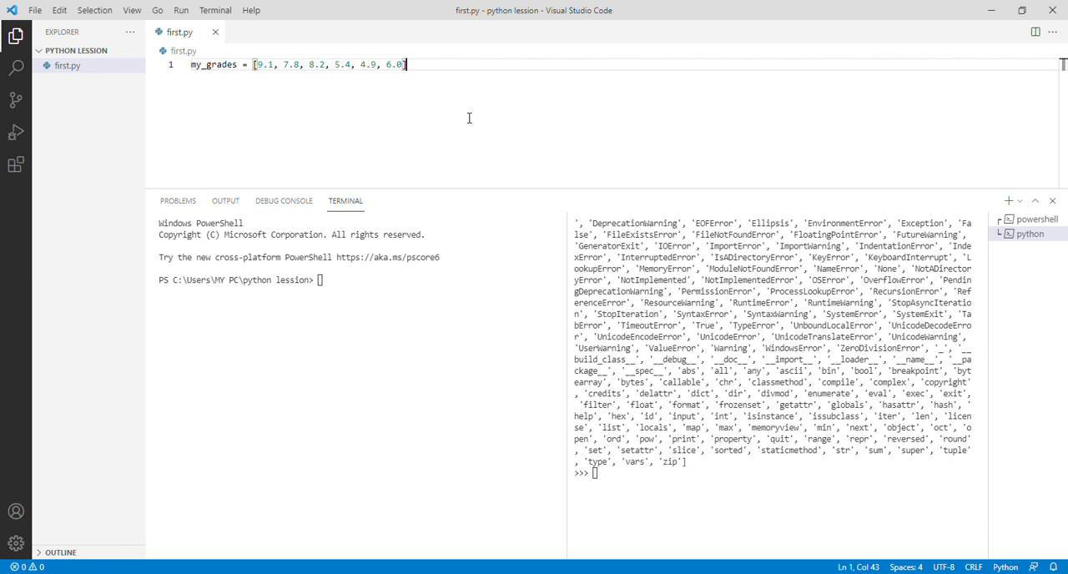
- Add the line mysum = sum(my_grades) below the grades list
key("Enter")
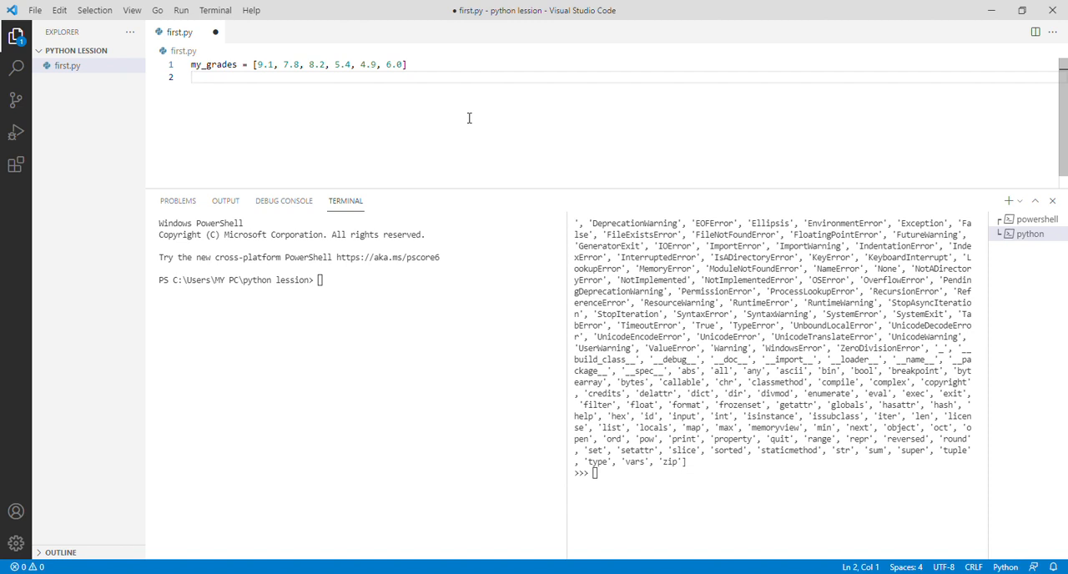
type("mys")
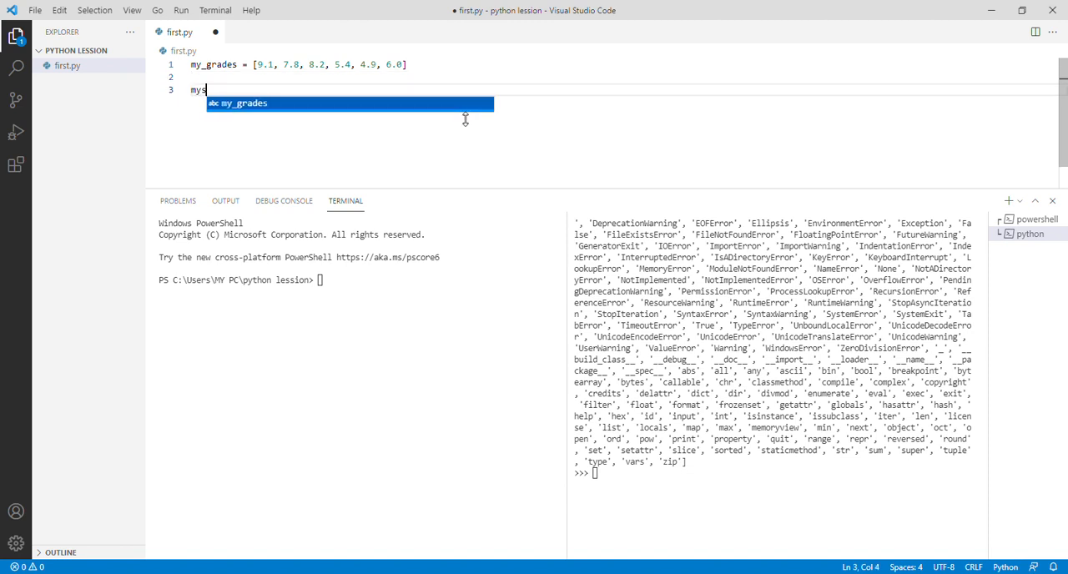
type("um")
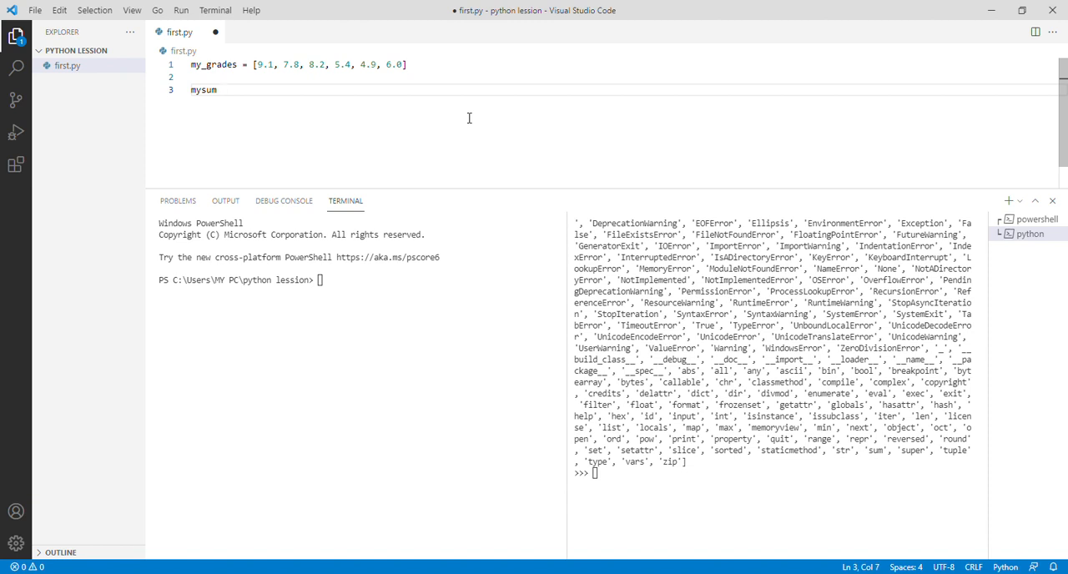
type("=")
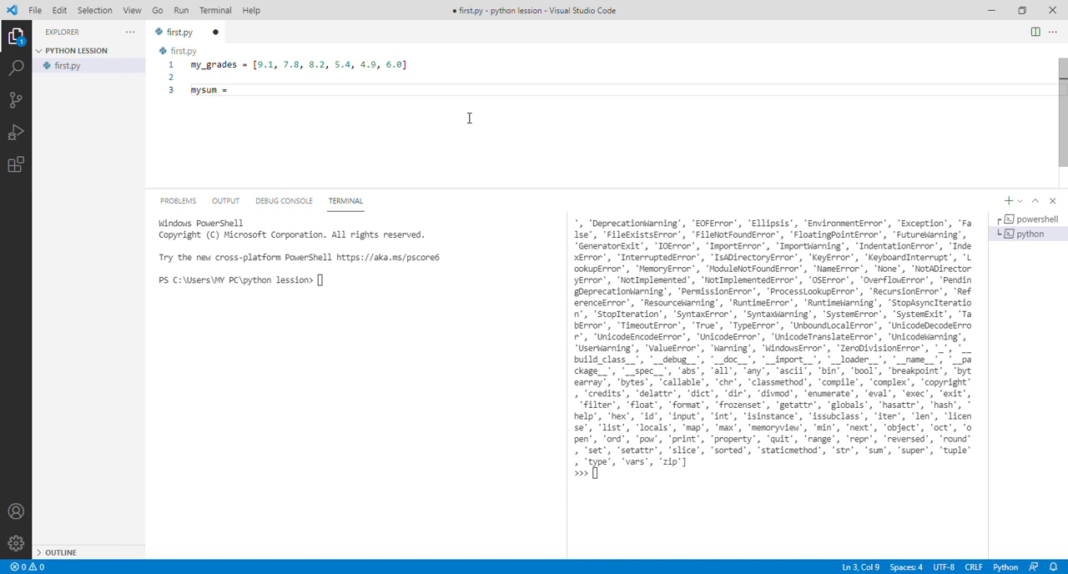
type("sum")
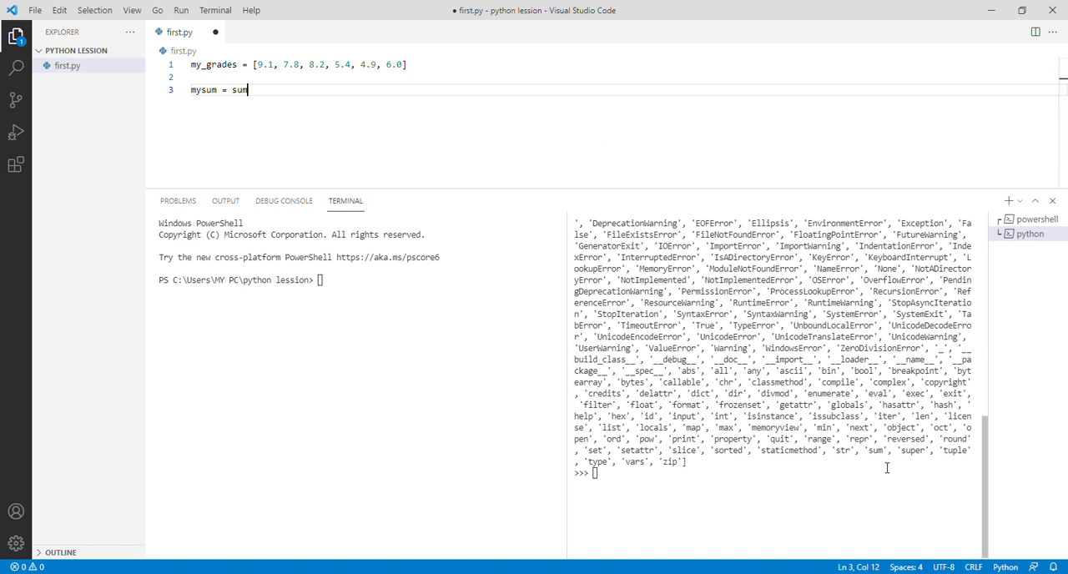
mouse_move(887, 466)
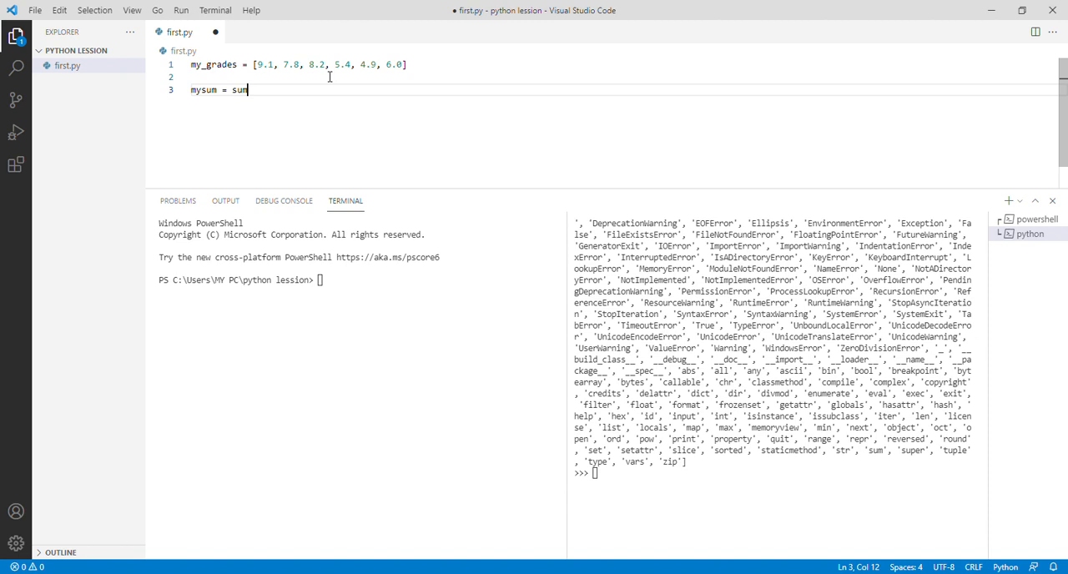
type("()")
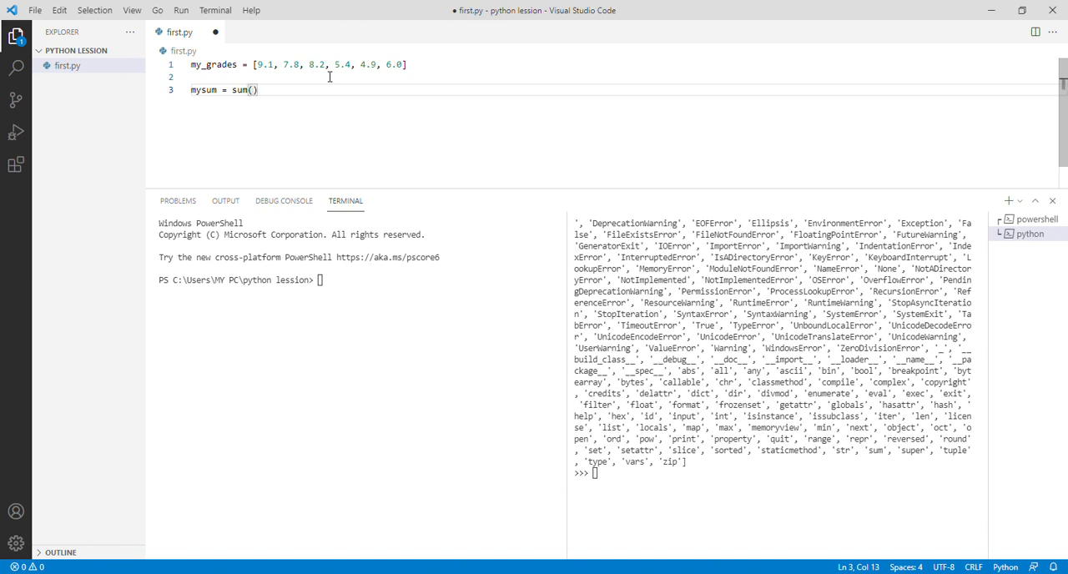
type("mysum")
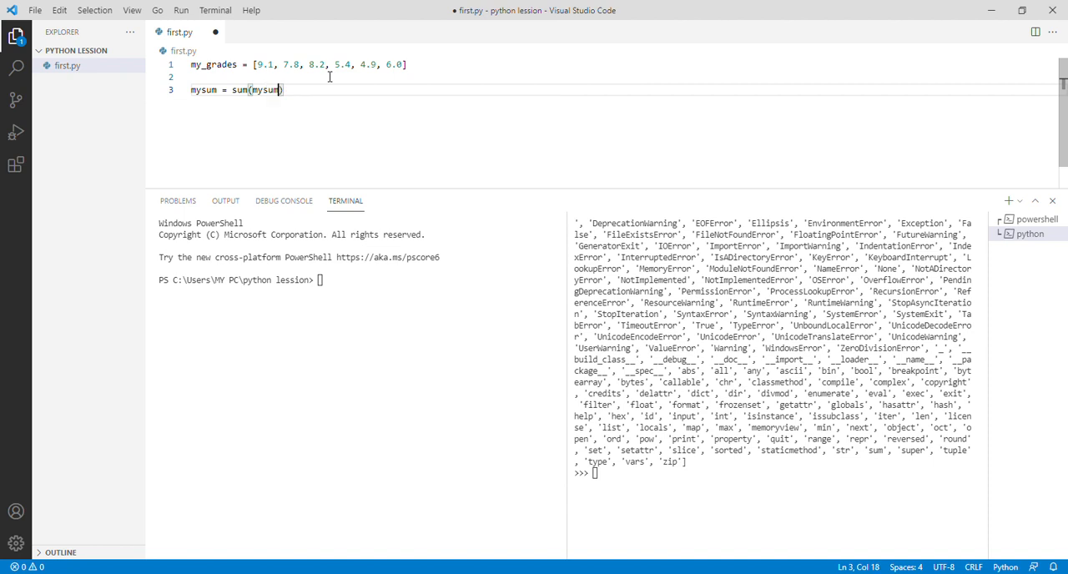
key("BackSpace")
type("_grade")
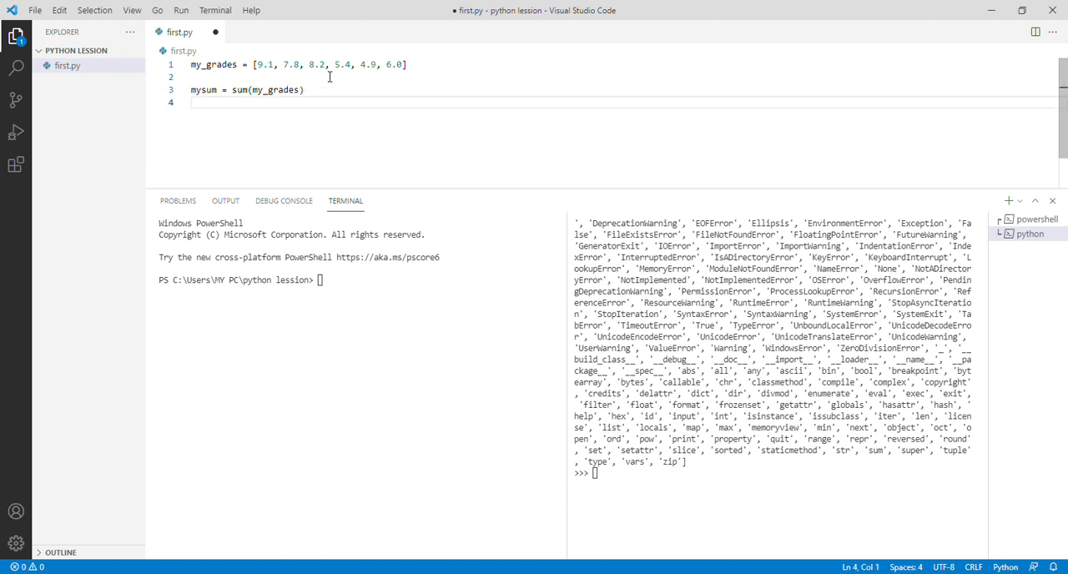
- Add the line lenght = len(my_grades) to first.py
type("1")
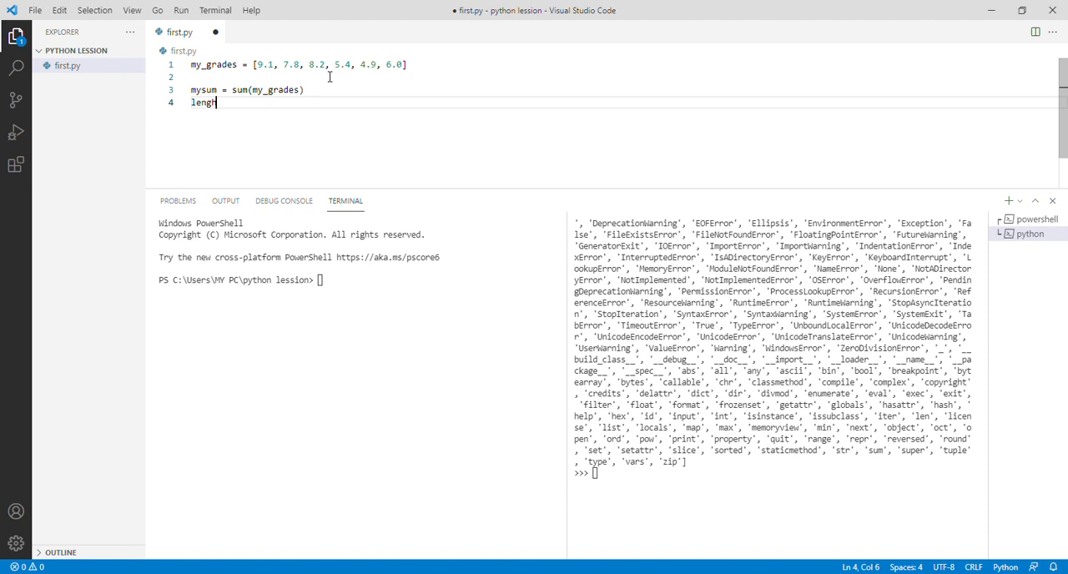
type("t")
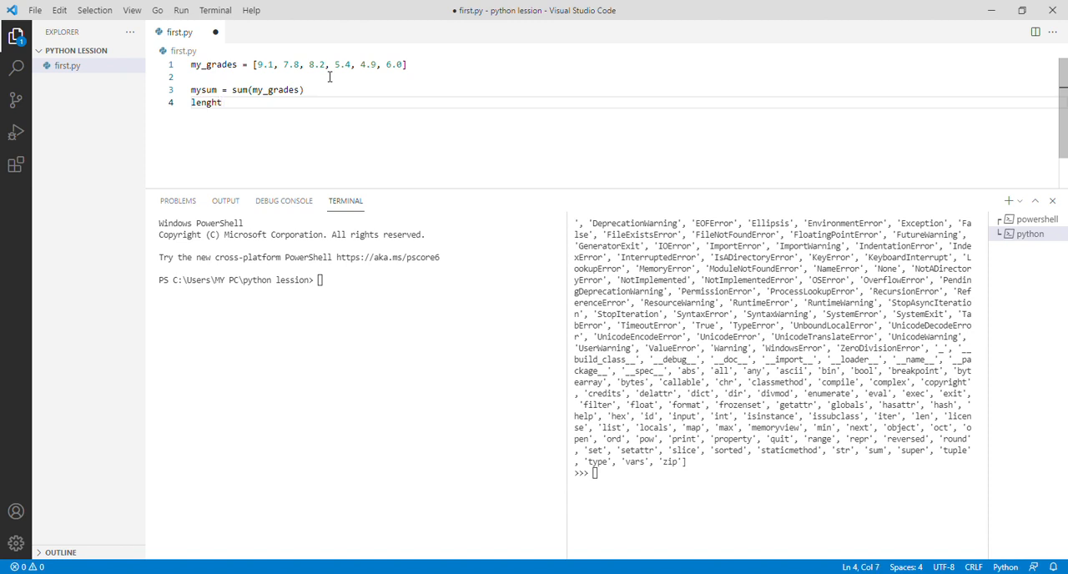
type("=")
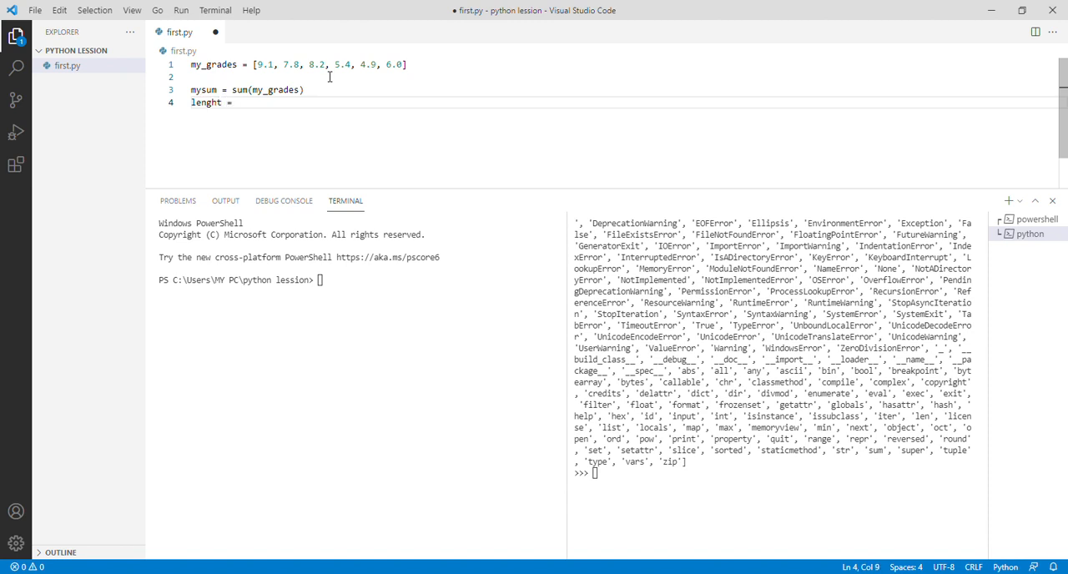
type("le")
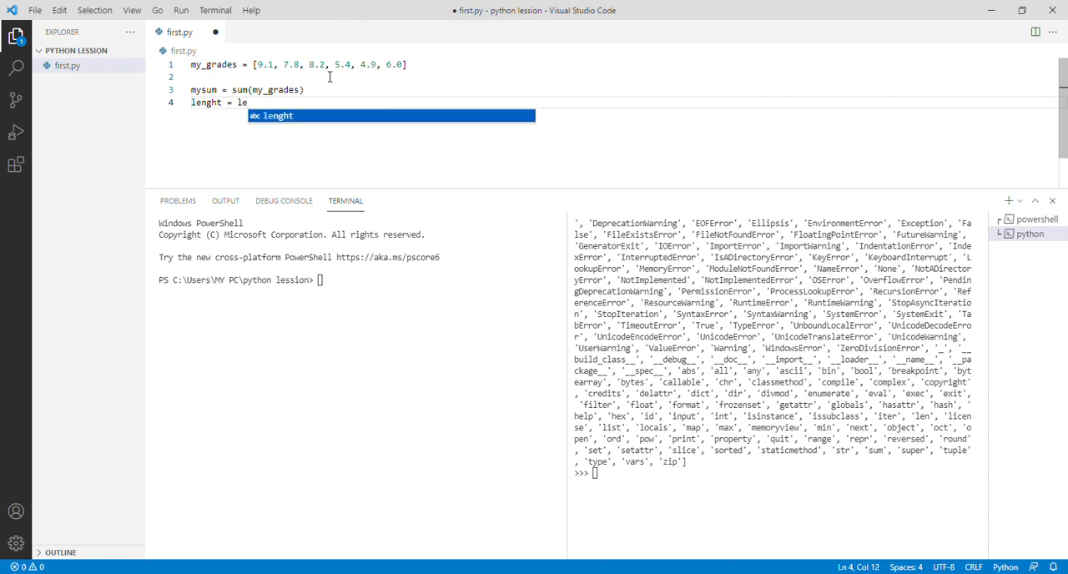
type("n")
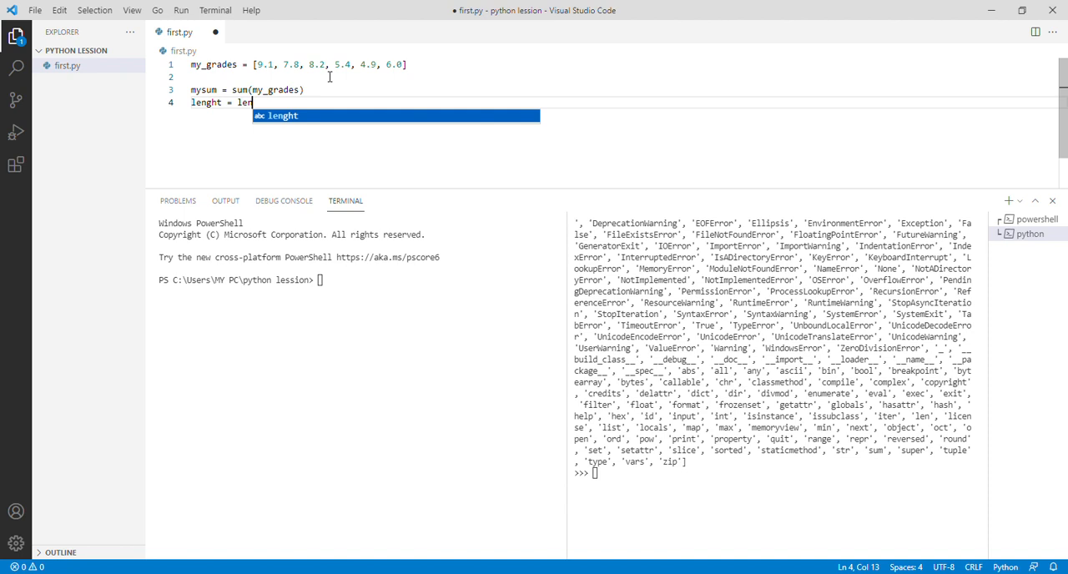
type("(")
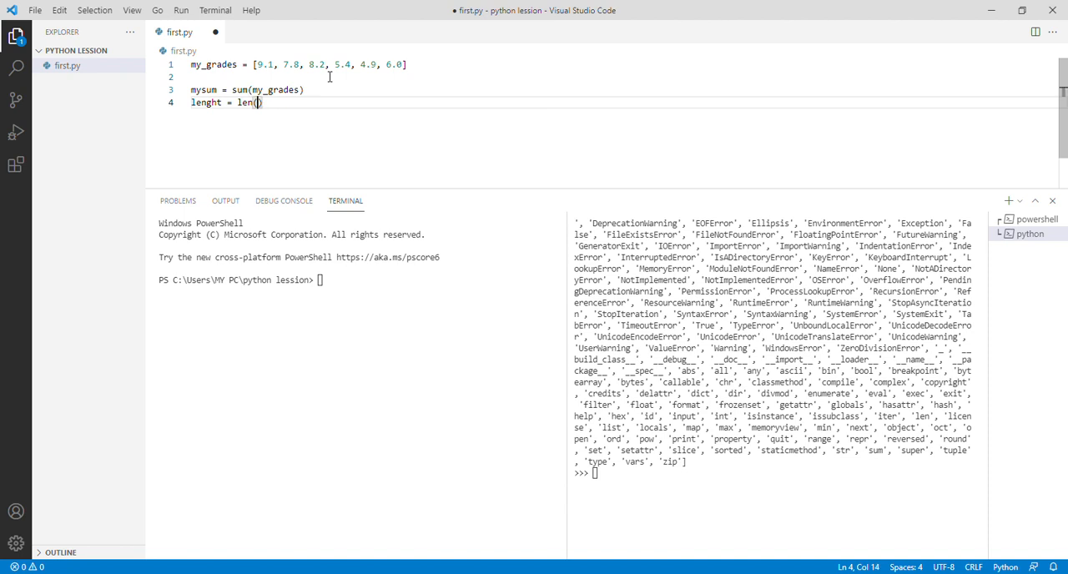
type("my_grades")
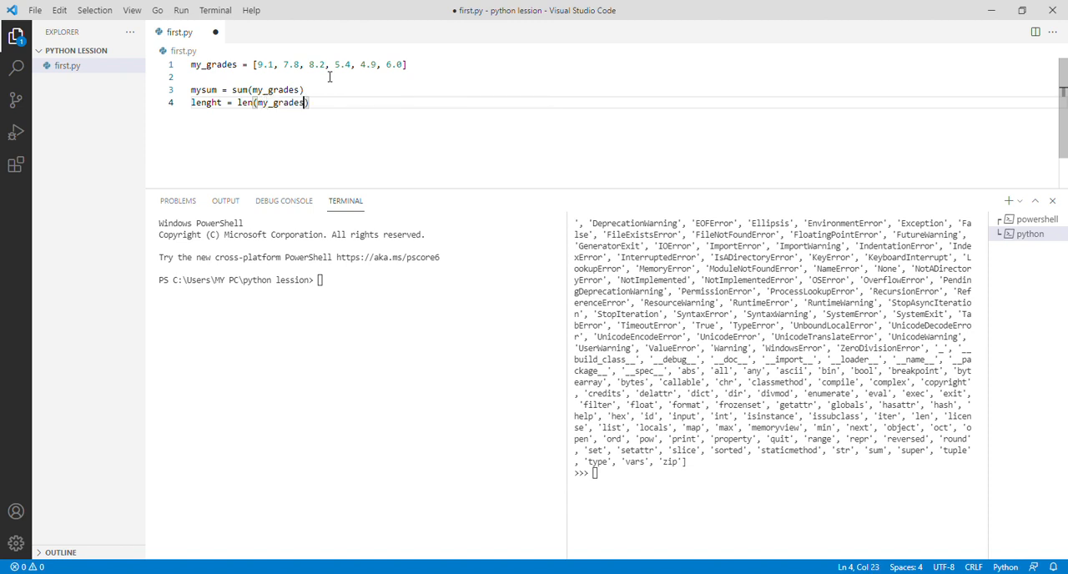
- Add the line mean = mysum/lenght below it
type("m")
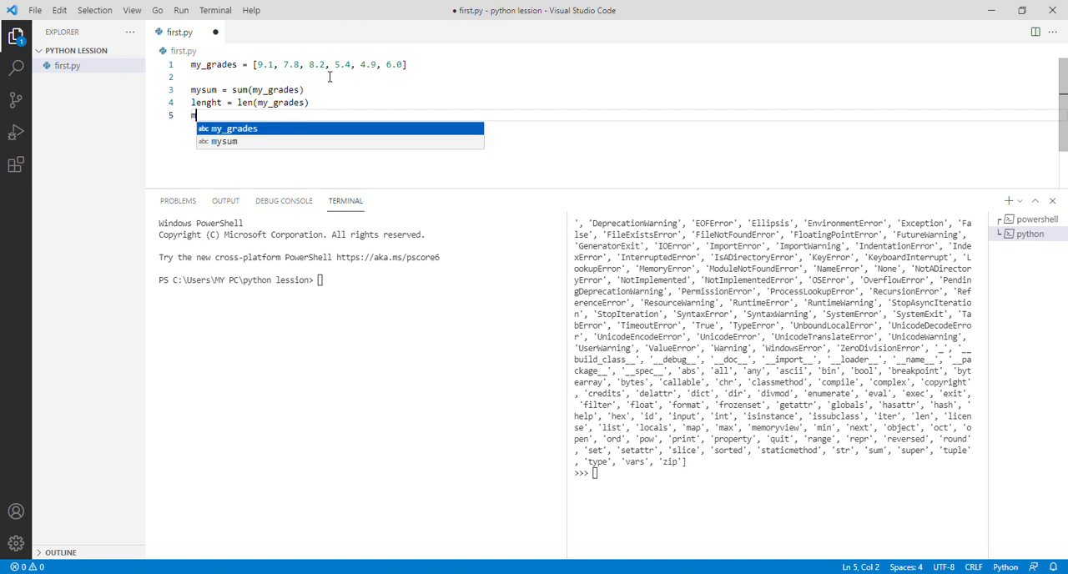
type("ea")
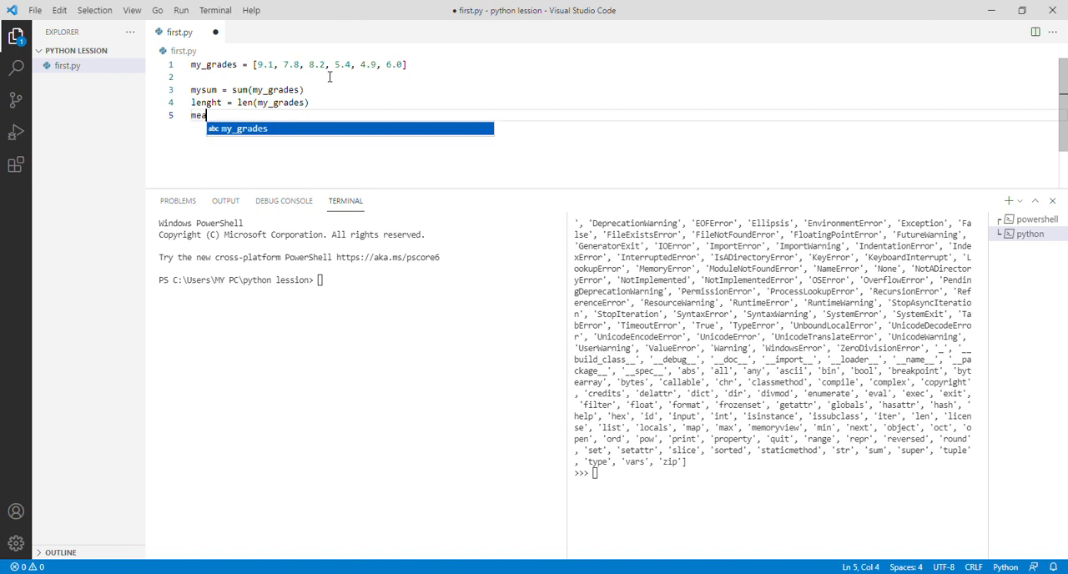
type("n =")
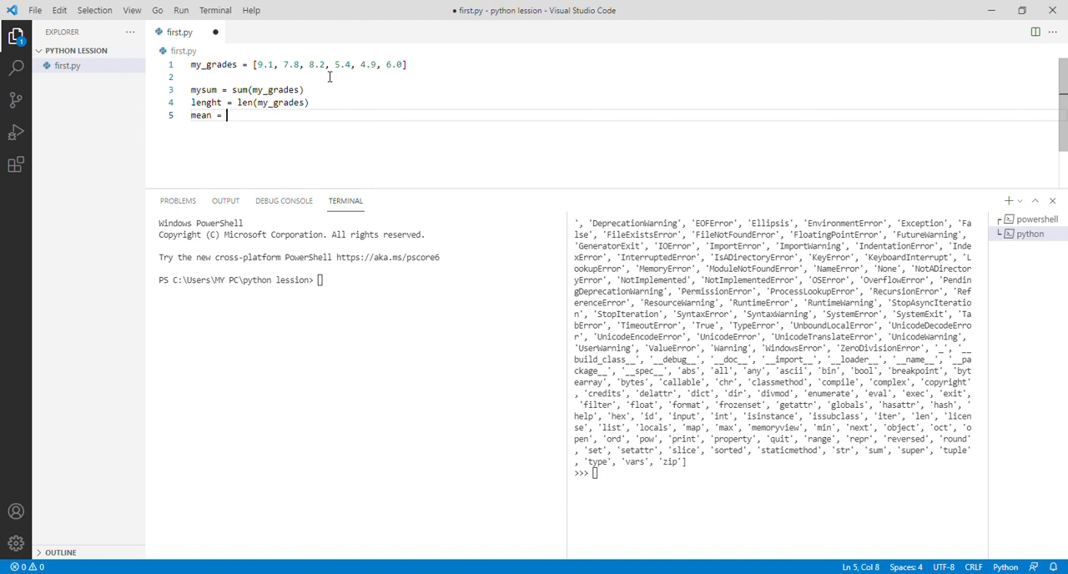
type("ysum")
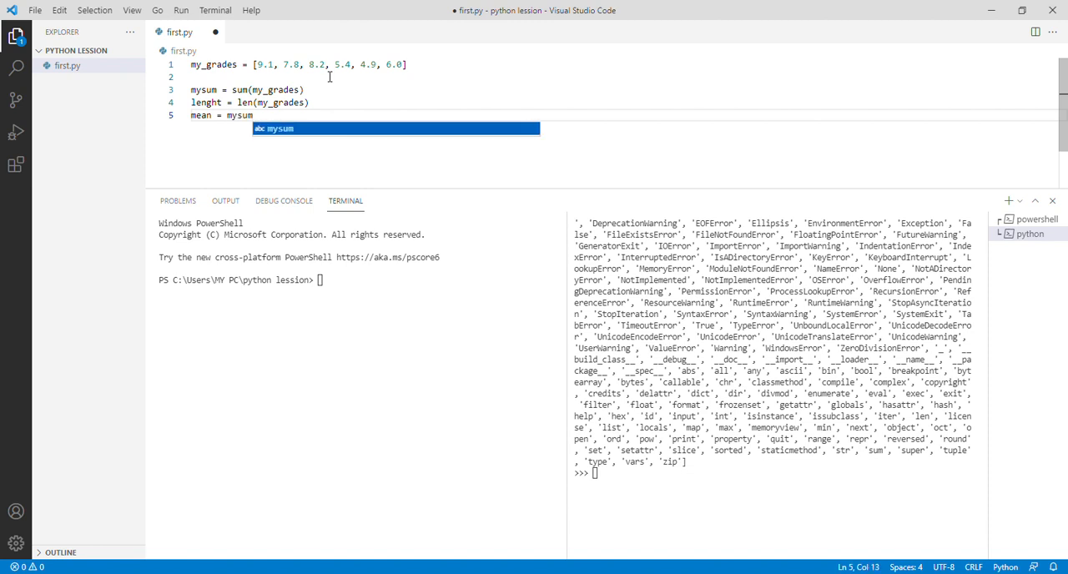
type("/")
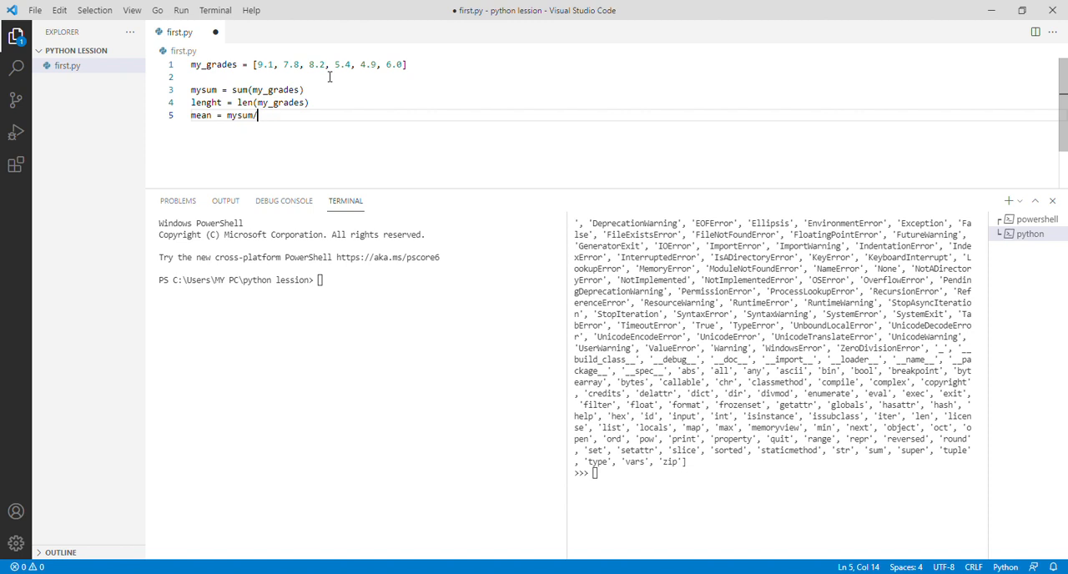
type("lenght")
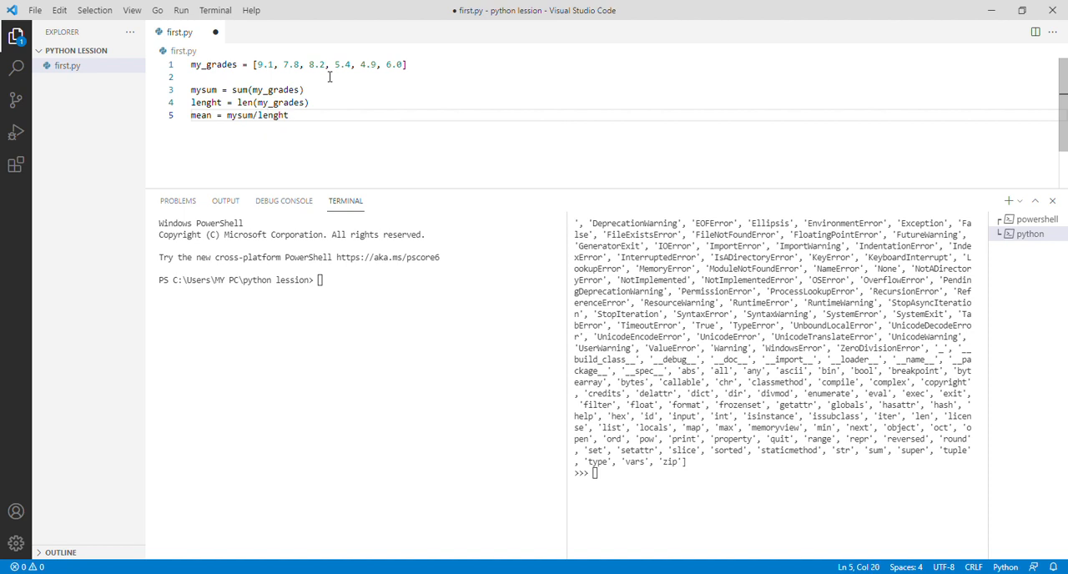
- Append print(mean) as the last line of first.py
type("p")
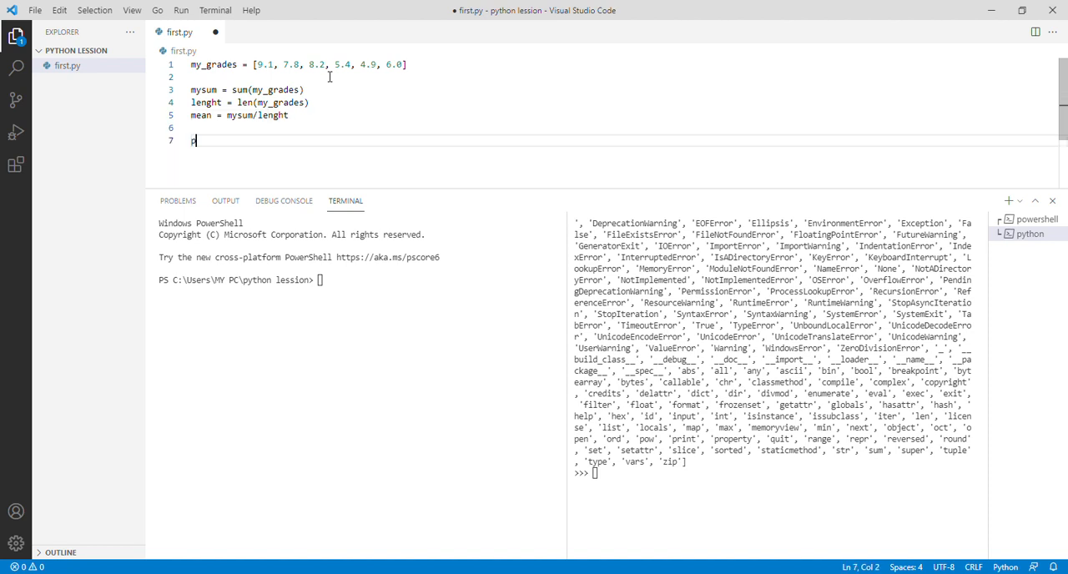
type("ri")
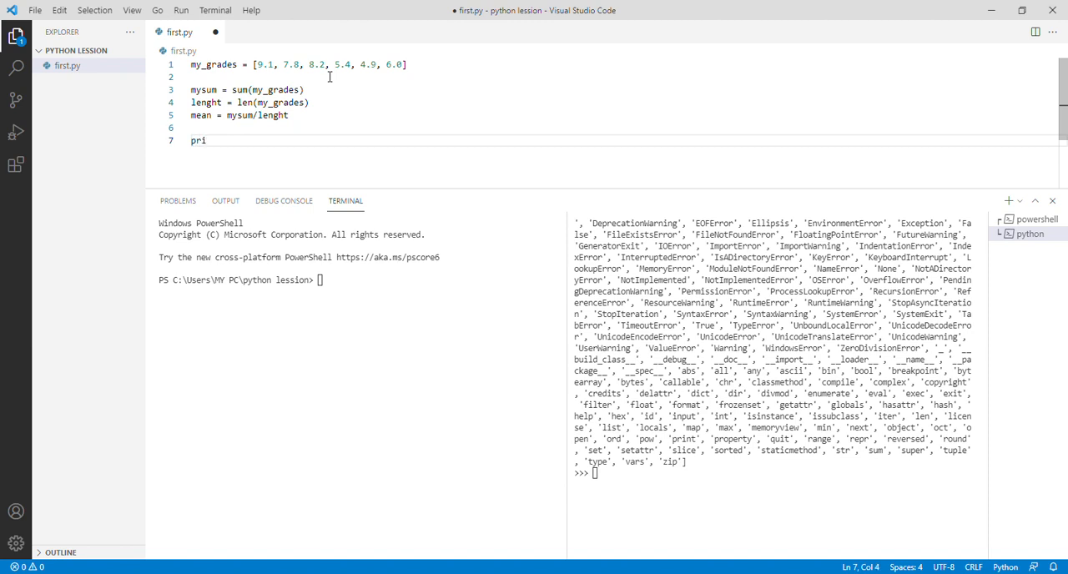
type("nt")
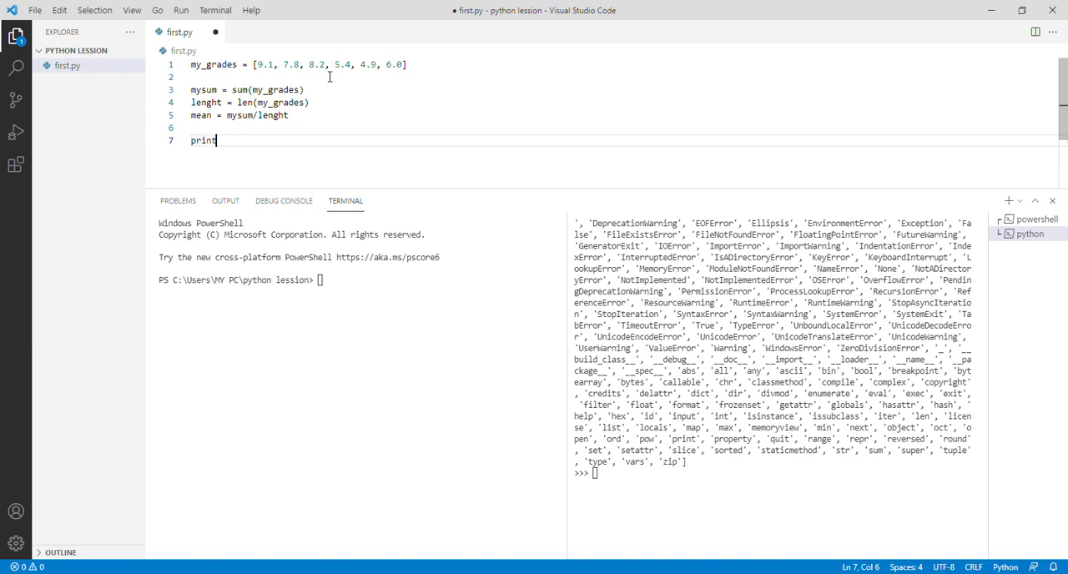
type("()")
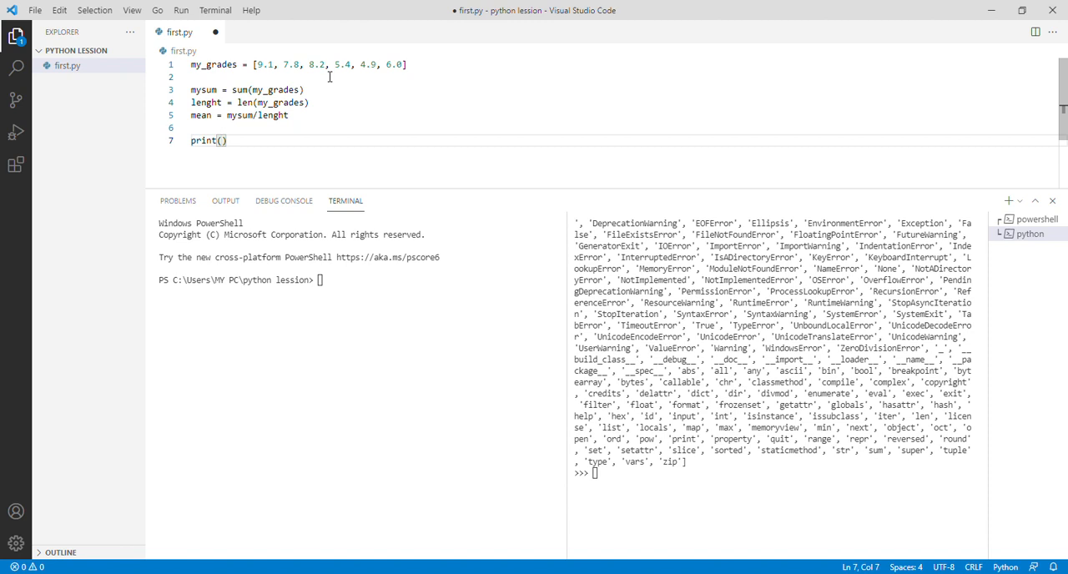
type("me")
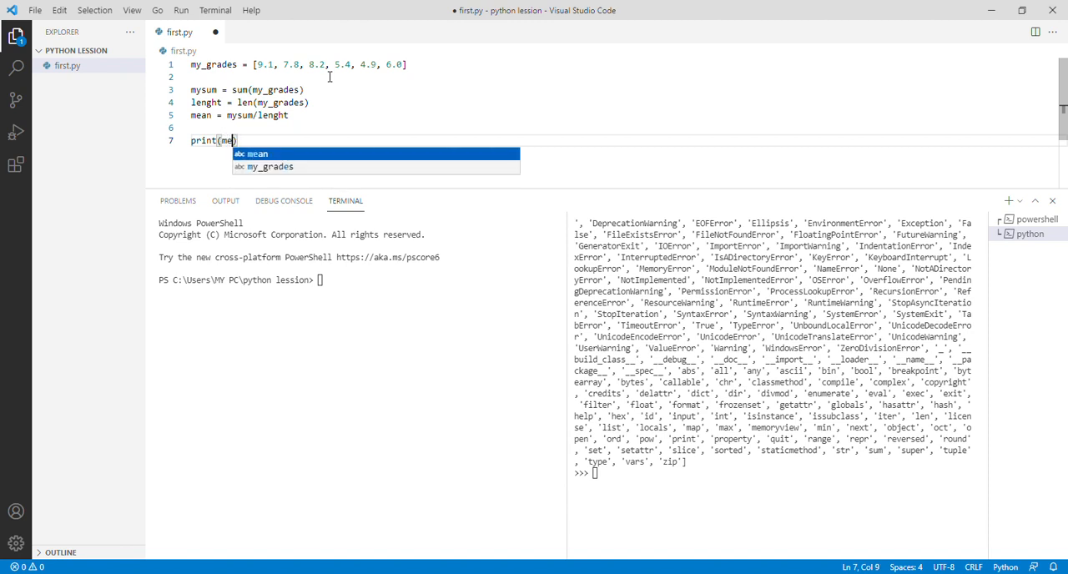
type("an")
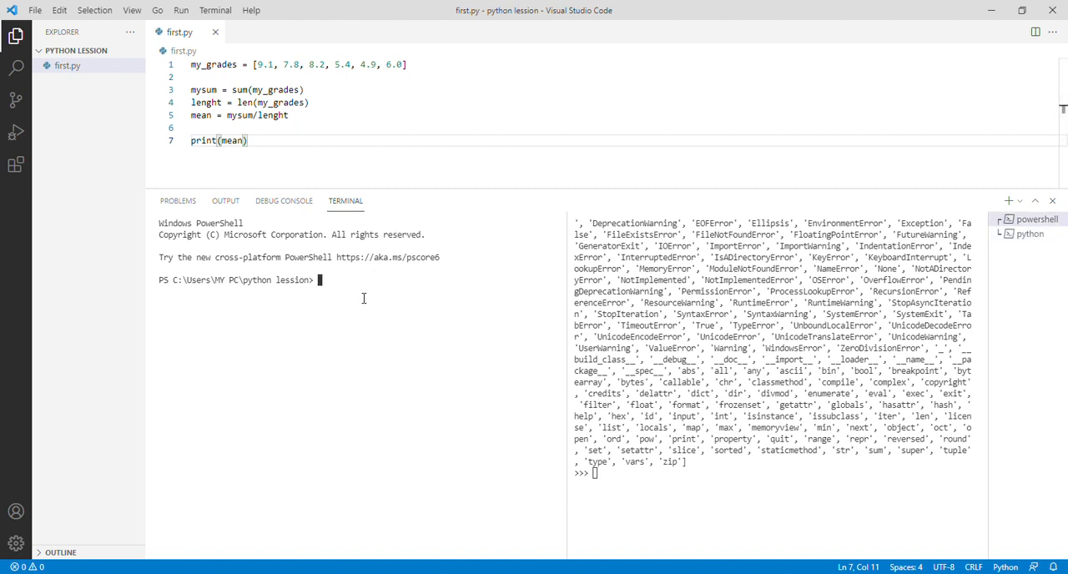
- Run python first.py in PowerShell, printing 6.8999999999999995
type("python")
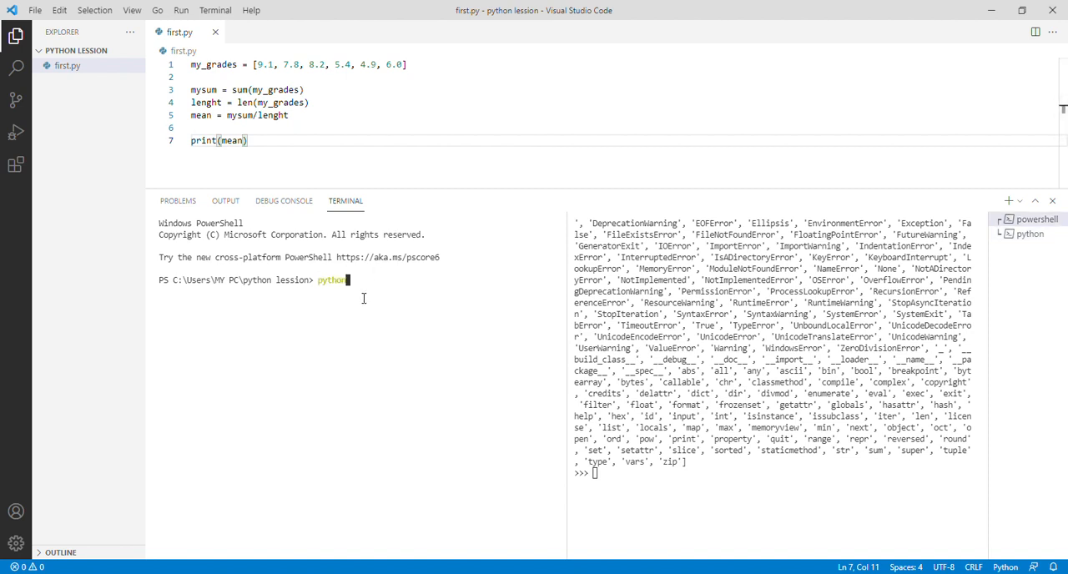
type("first.py")
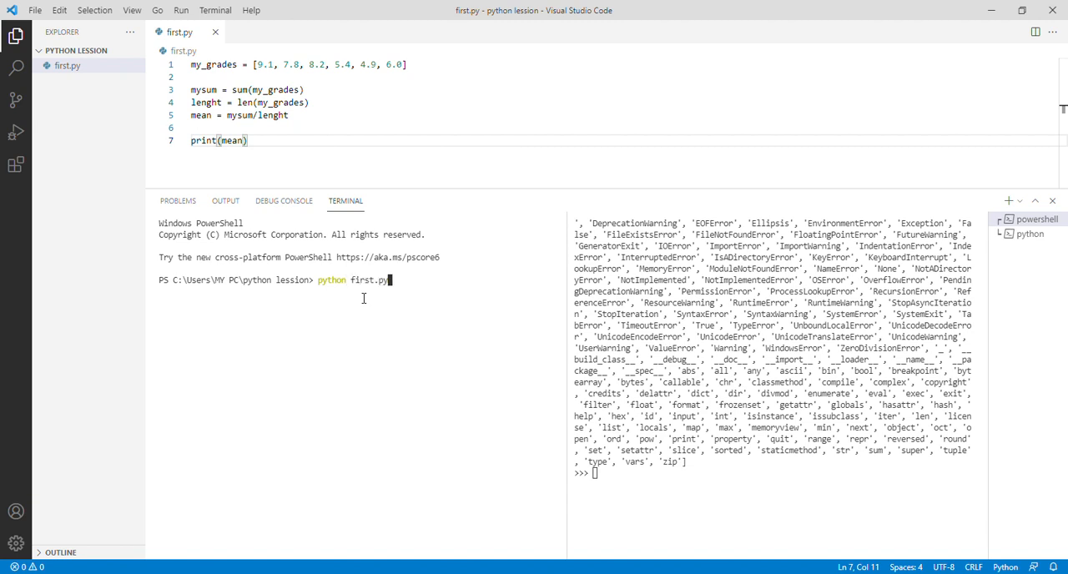
key("Enter")
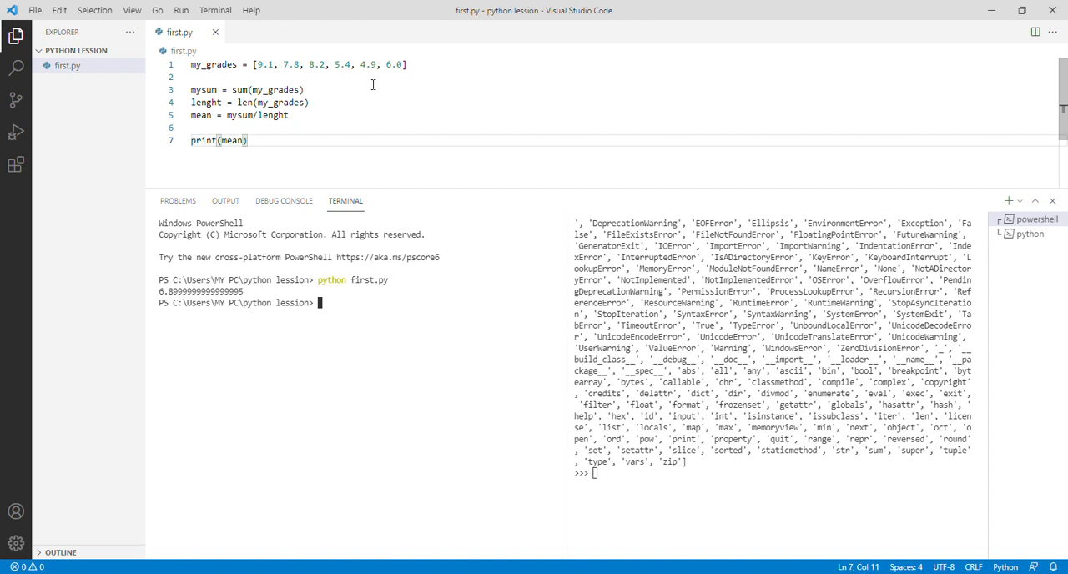
mouse_move(265, 115)
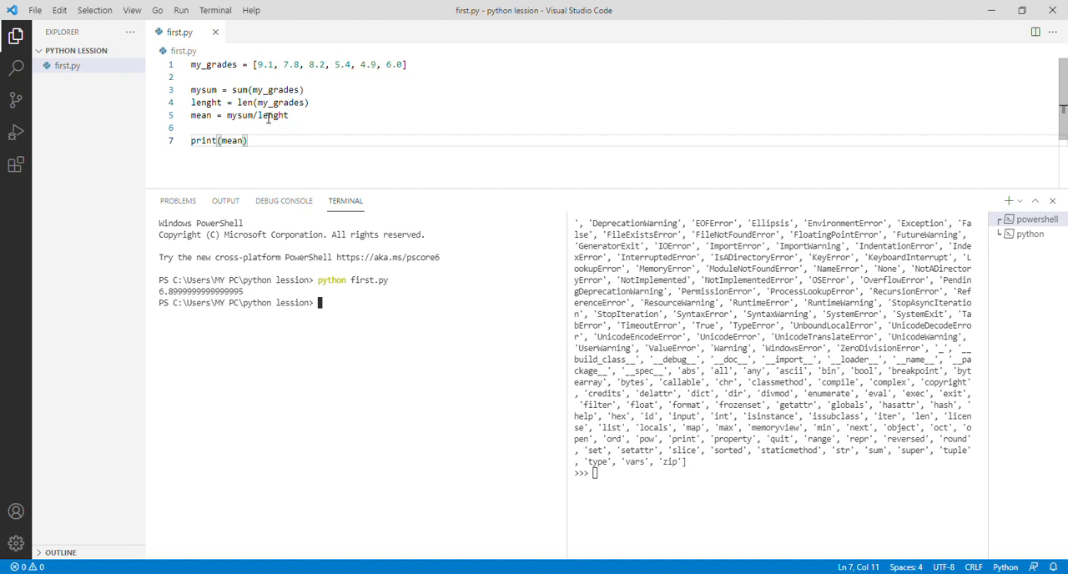
mouse_move(180, 315)
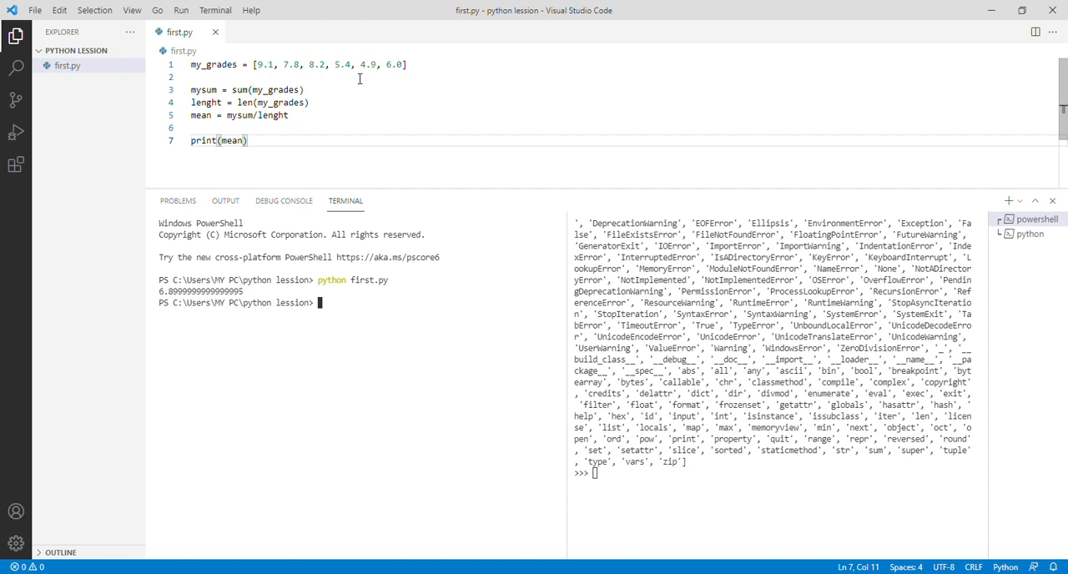
mouse_move(440, 63)
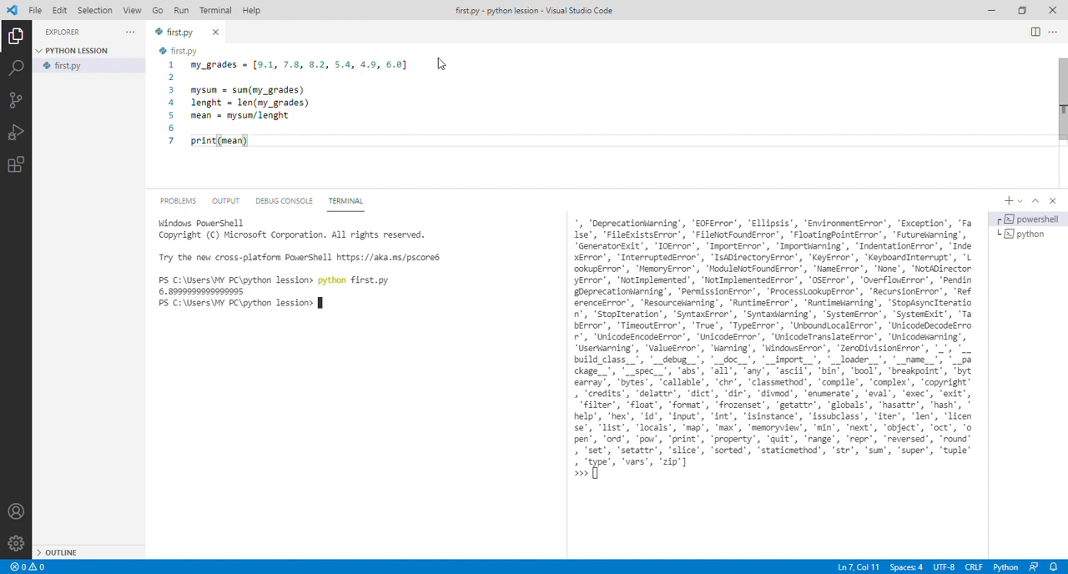
mouse_move(247, 101)
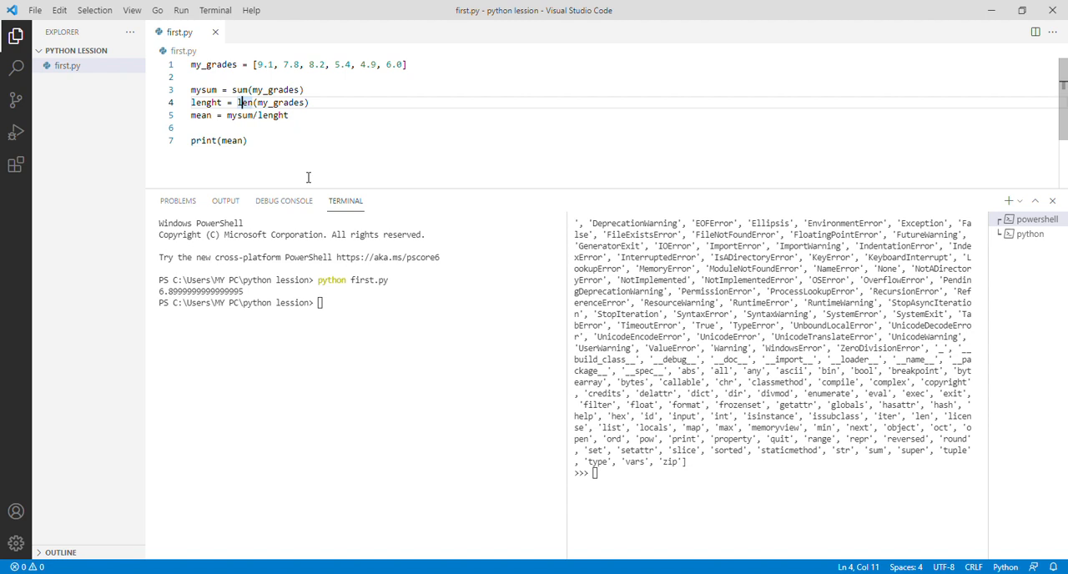
mouse_move(254, 134)
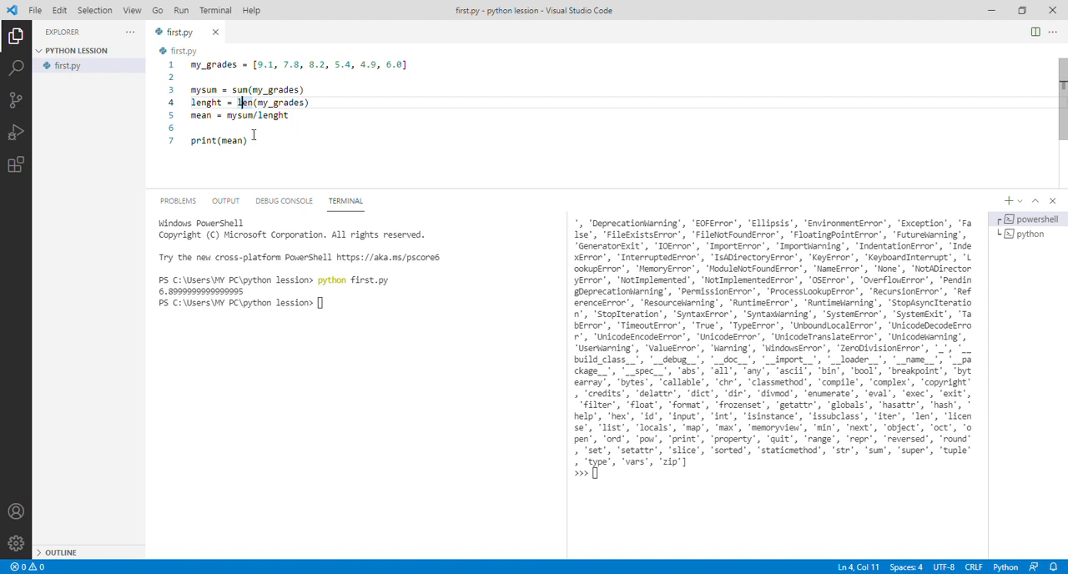